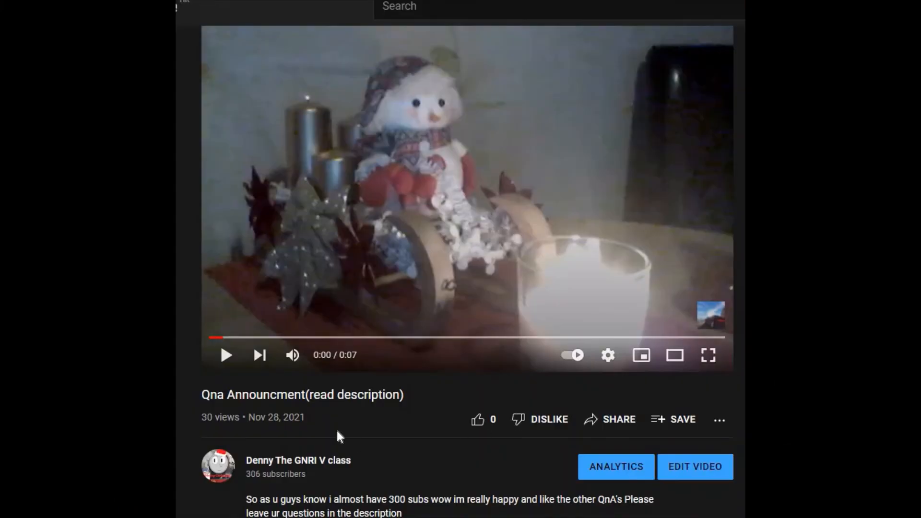
- Open the Denny The GNRI V class channel home page from the video's channel name
scroll("down", 3)
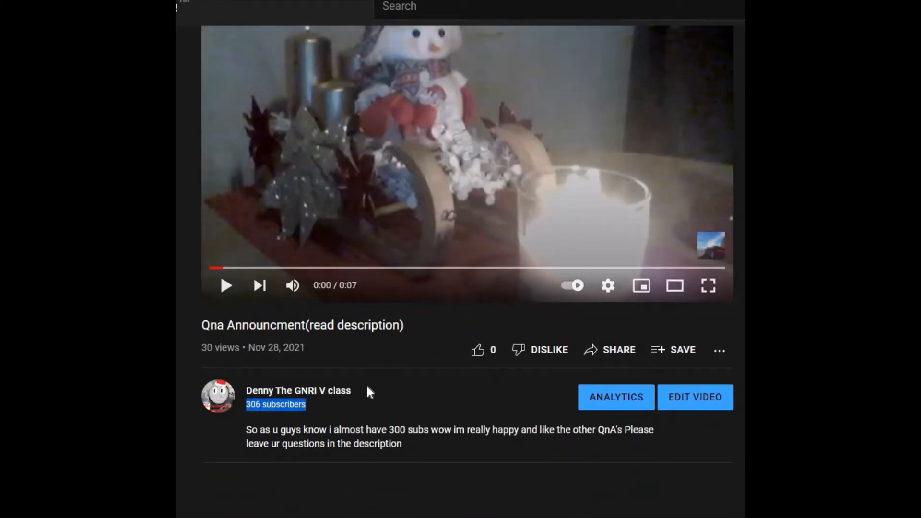
left_click(298, 390)
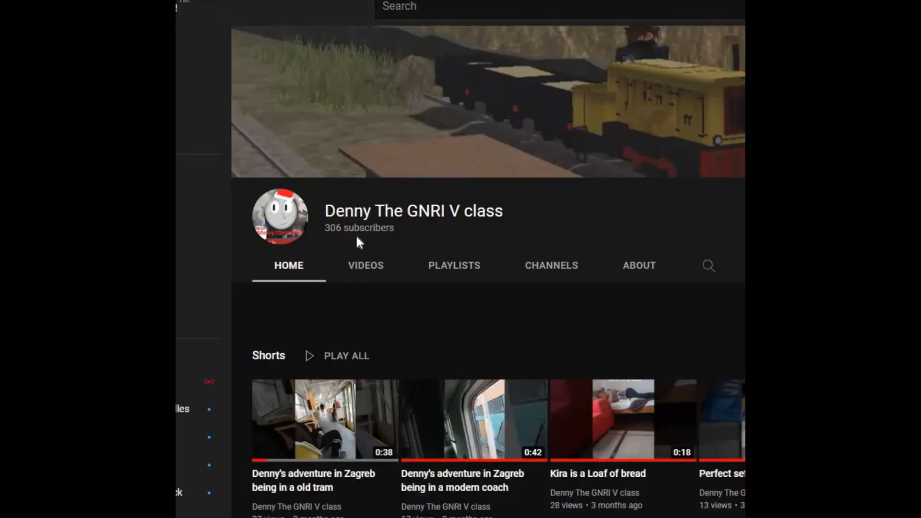
mouse_move(400, 247)
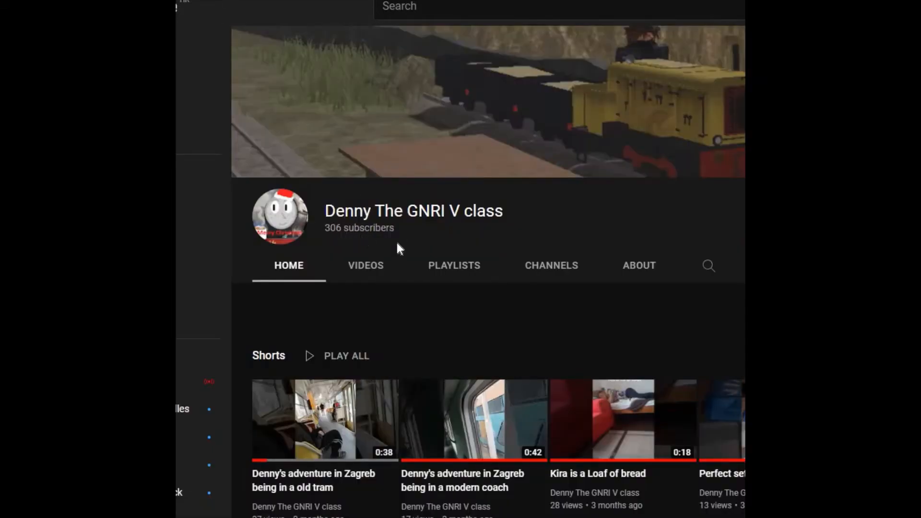
mouse_move(365, 265)
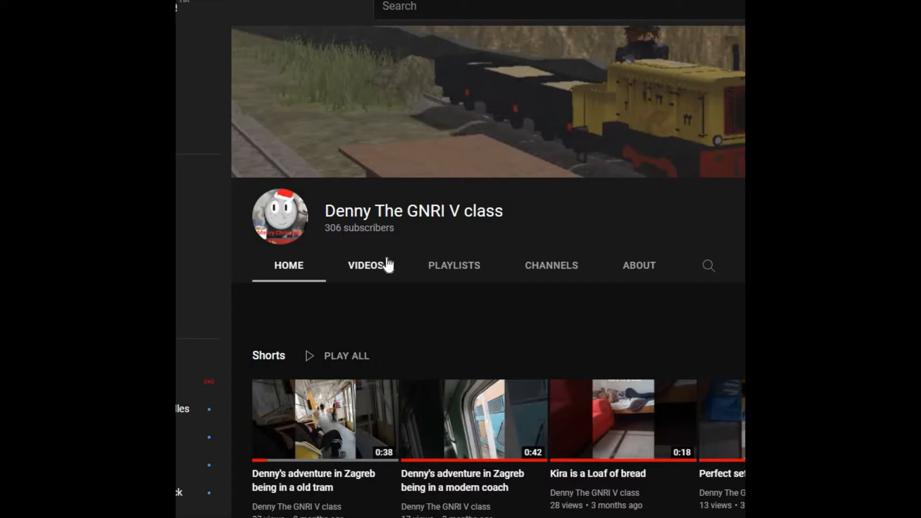
mouse_move(392, 269)
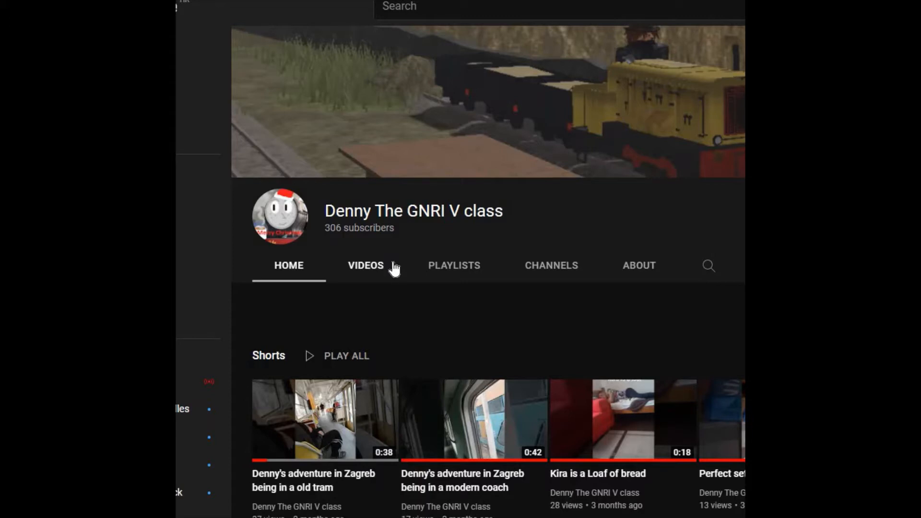
mouse_move(366, 81)
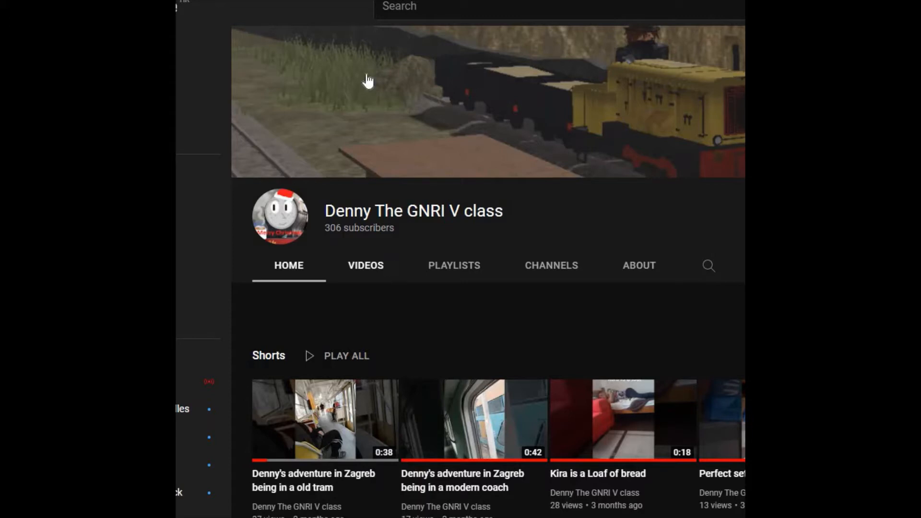
mouse_move(358, 18)
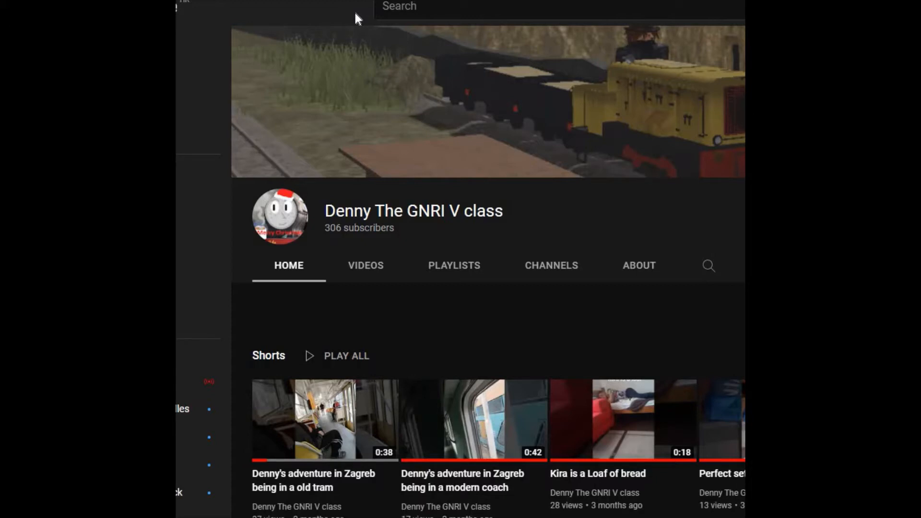
mouse_move(380, 284)
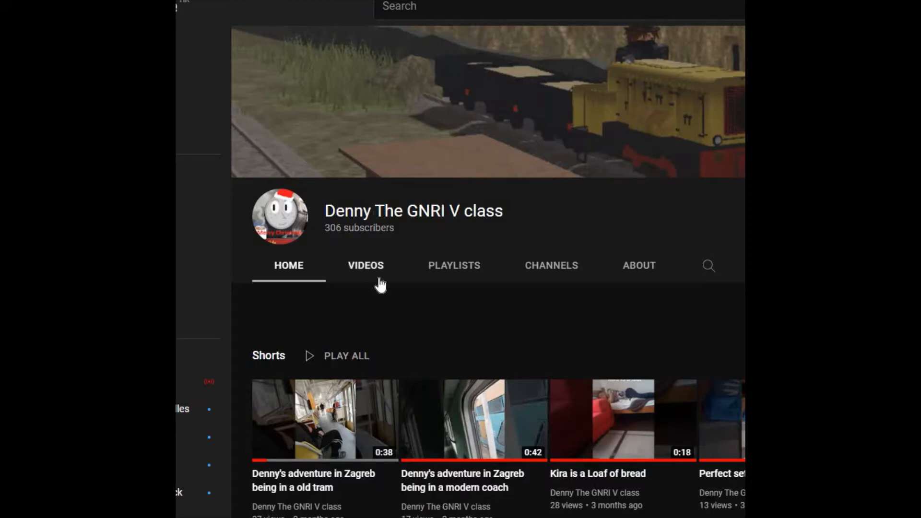
- Return to the Q&A announcement video and scroll down through its question comments
left_click(365, 265)
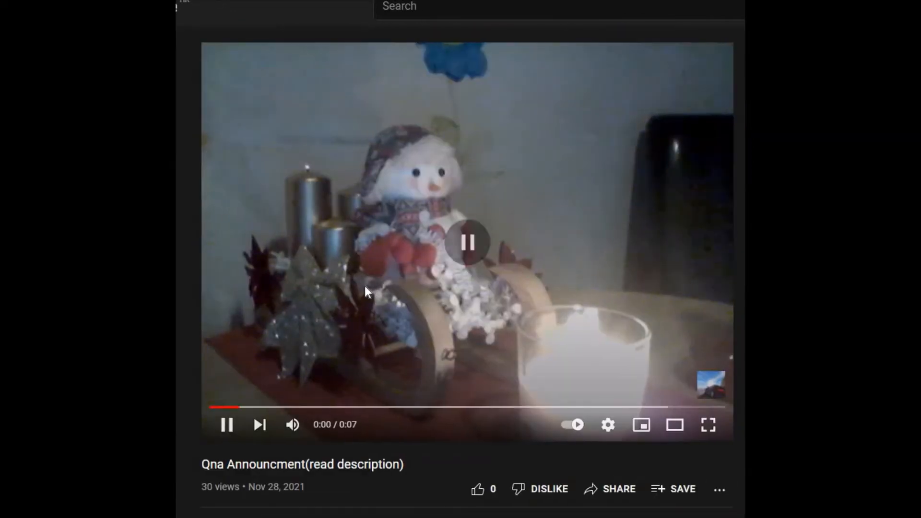
scroll("down", 3)
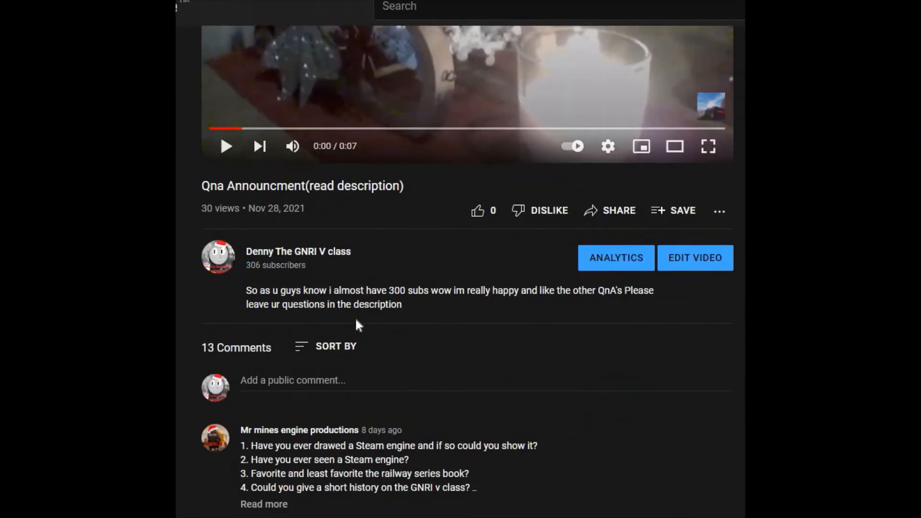
scroll("down", 3)
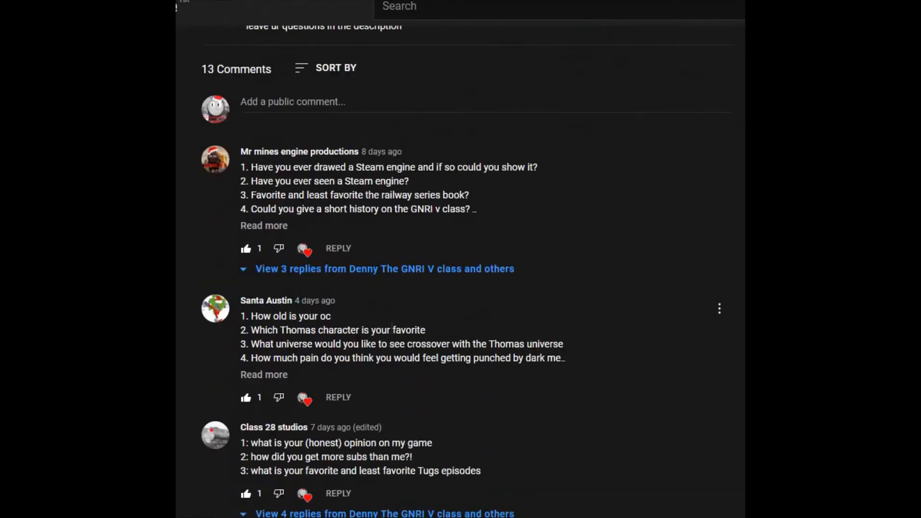
scroll("down", 3)
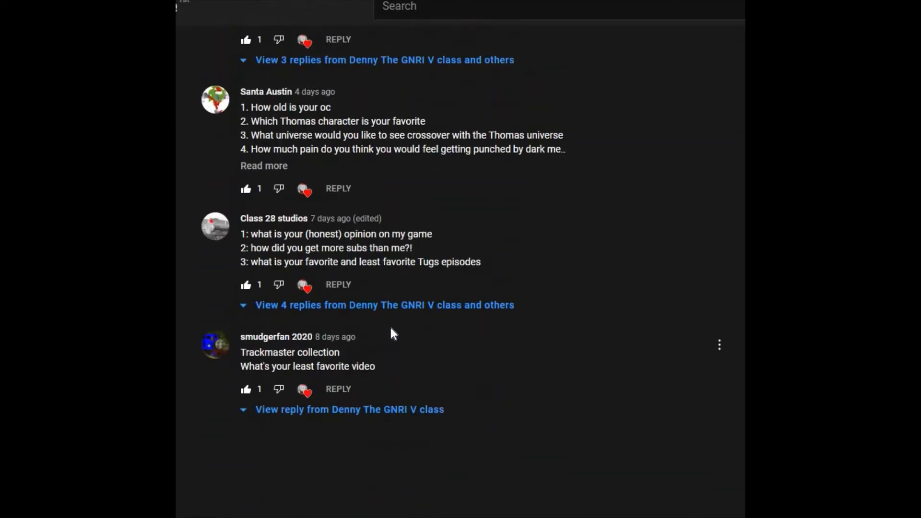
scroll("down", 3)
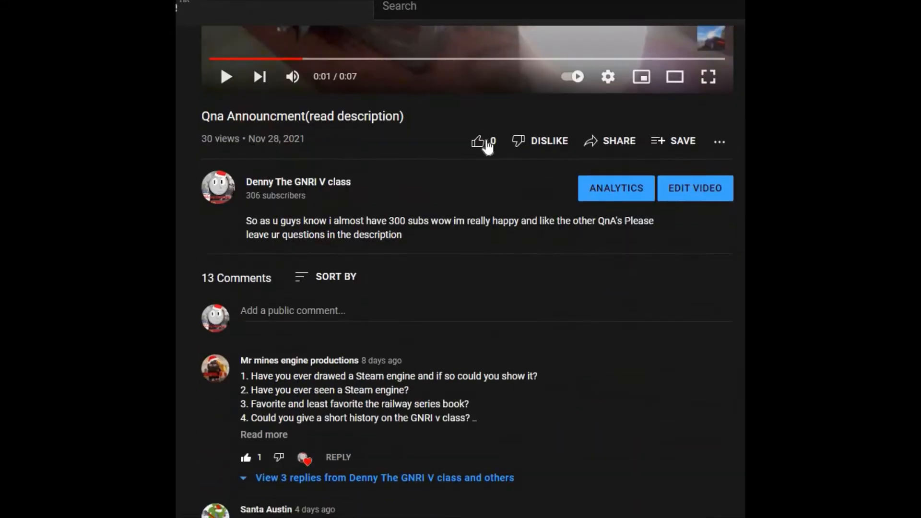
scroll("down", 3)
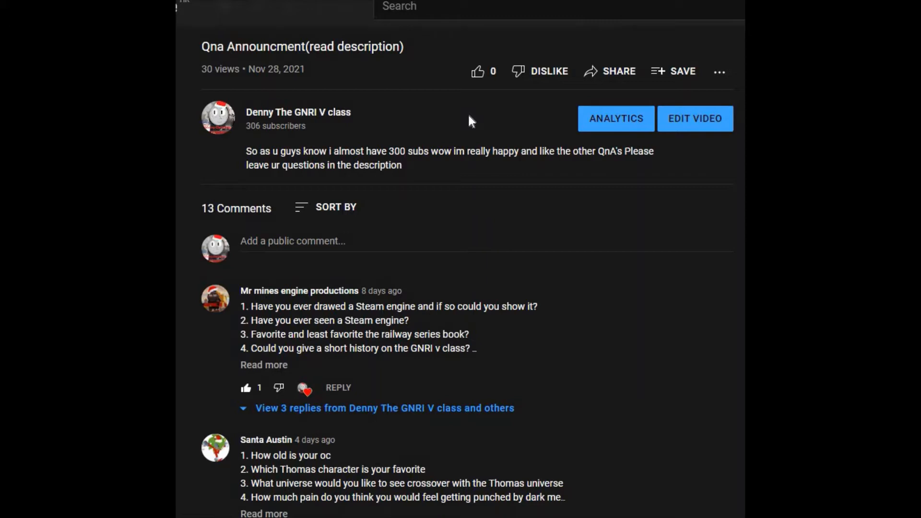
mouse_move(482, 122)
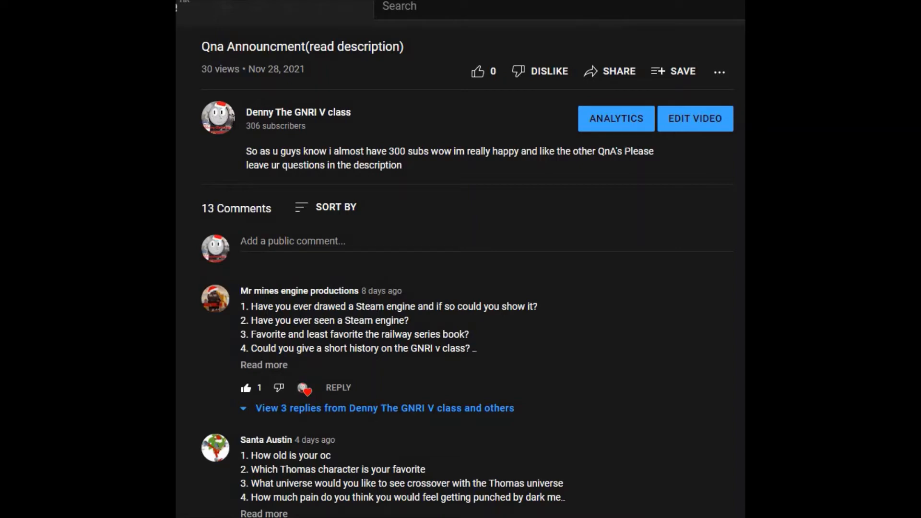
scroll("down", 3)
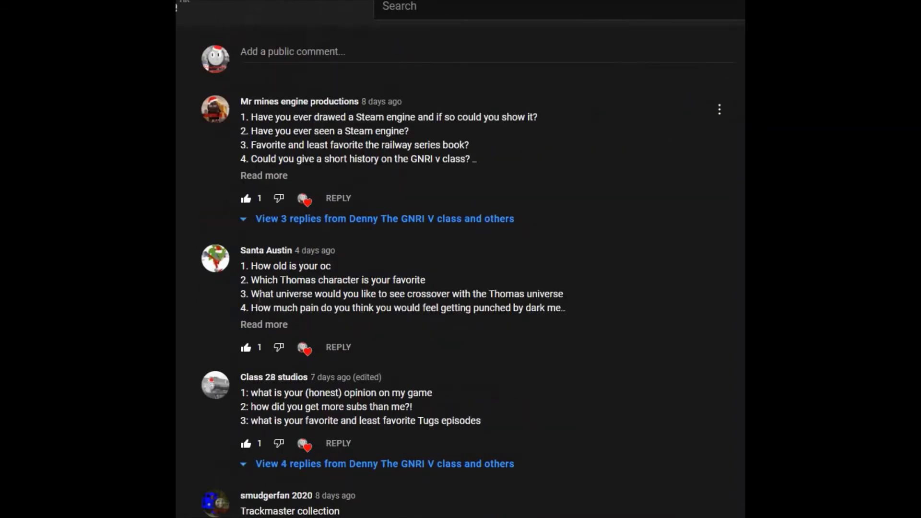
scroll("down", 3)
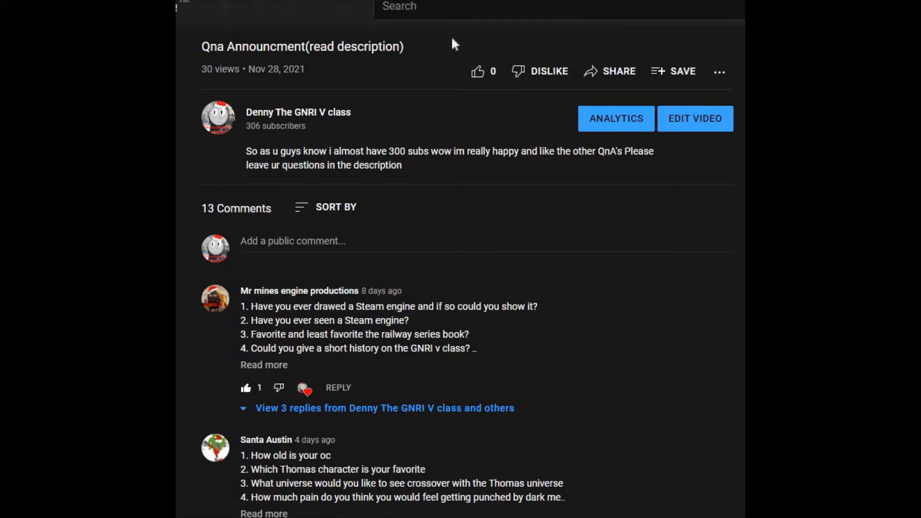
mouse_move(329, 218)
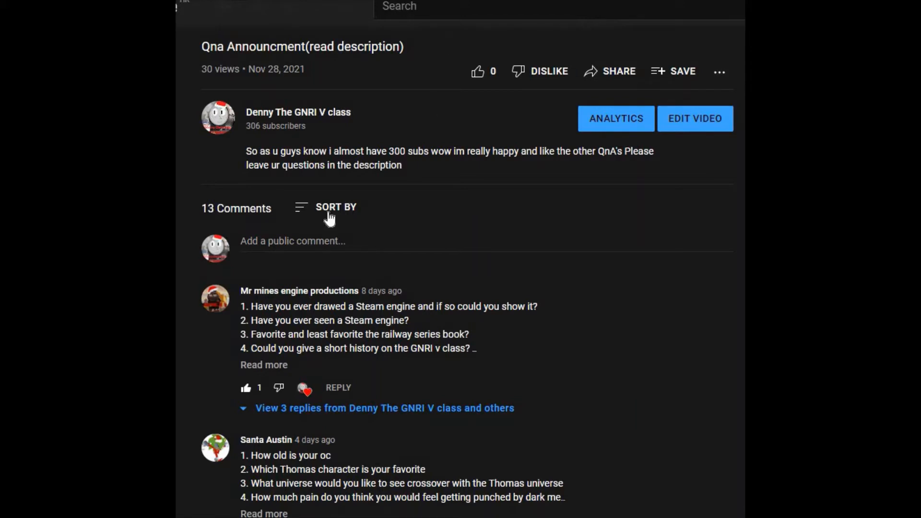
mouse_move(452, 233)
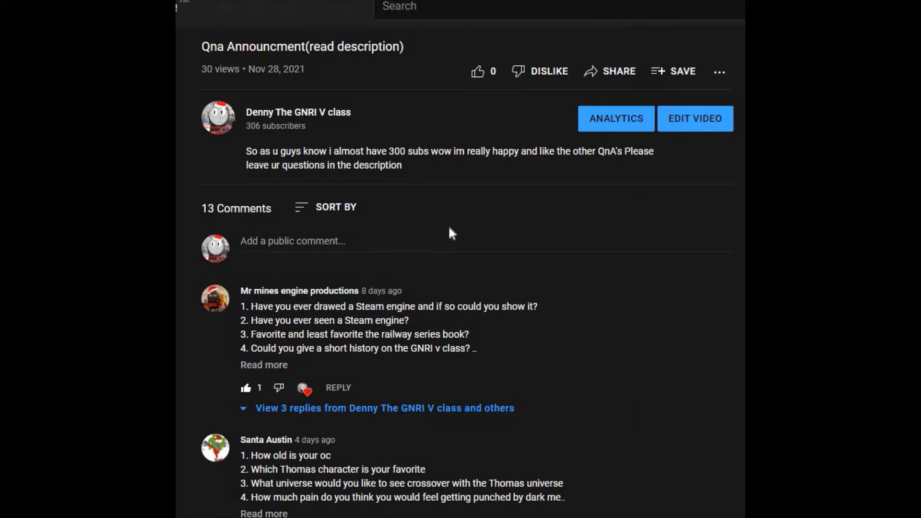
mouse_move(449, 228)
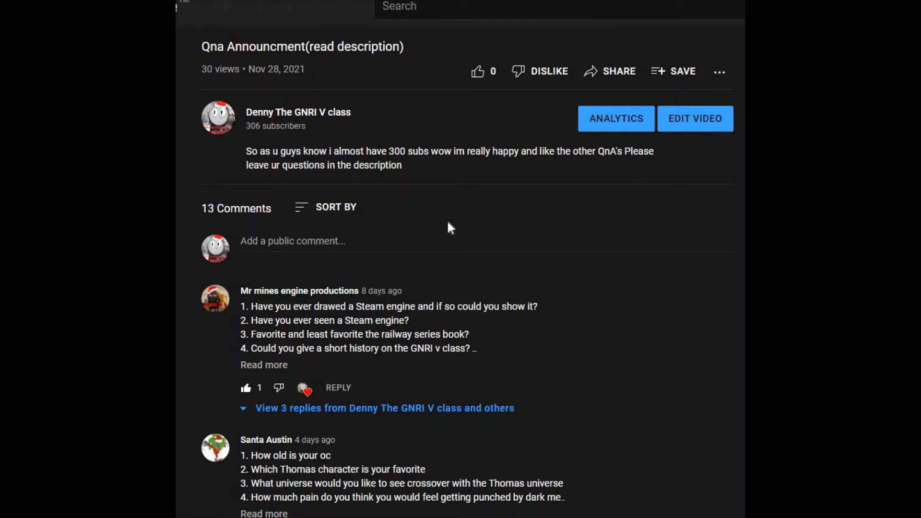
mouse_move(507, 212)
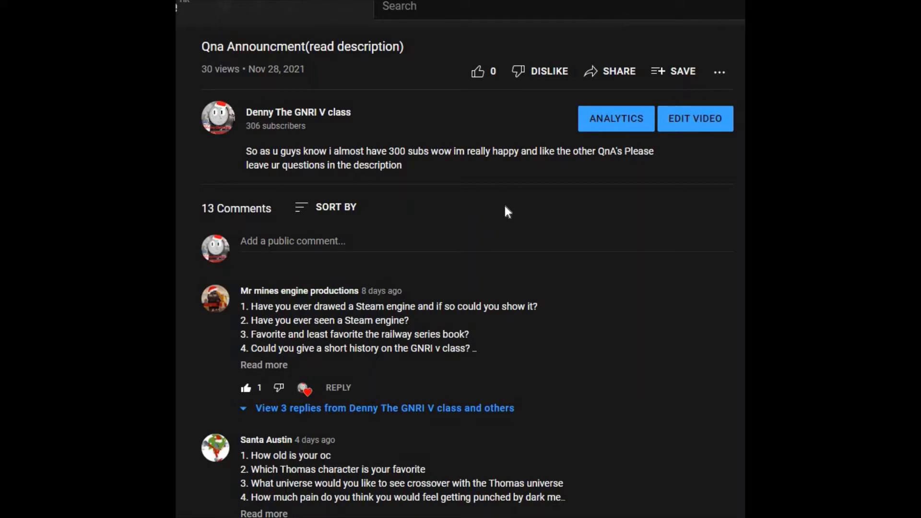
mouse_move(552, 125)
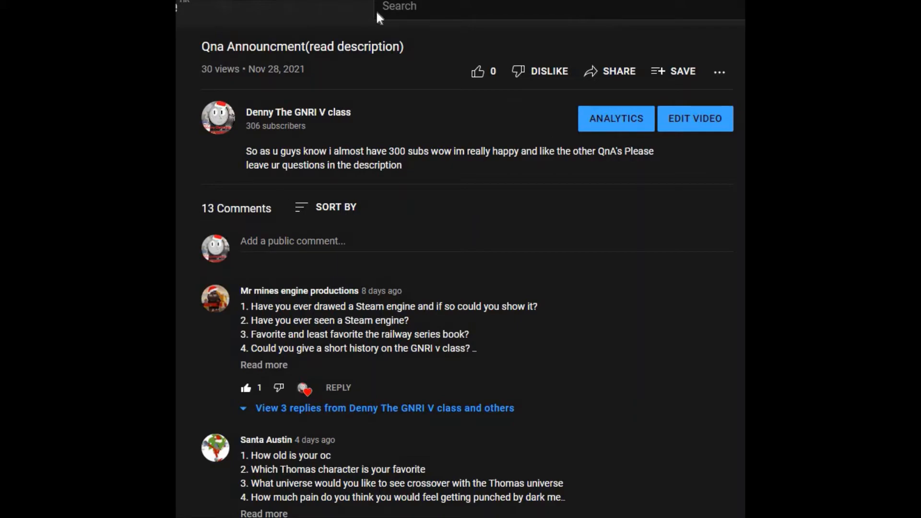
mouse_move(588, 94)
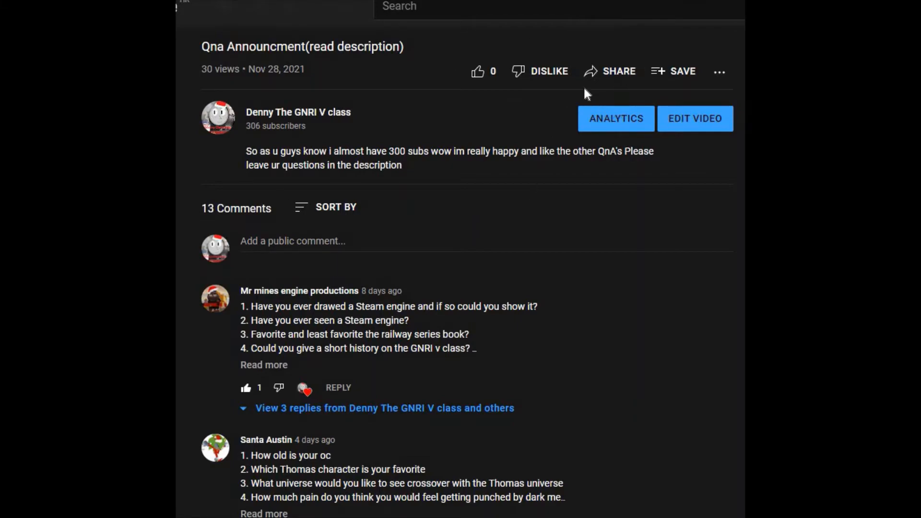
- Scroll to the first viewer's question comment and expand its full question list
scroll("down", 3)
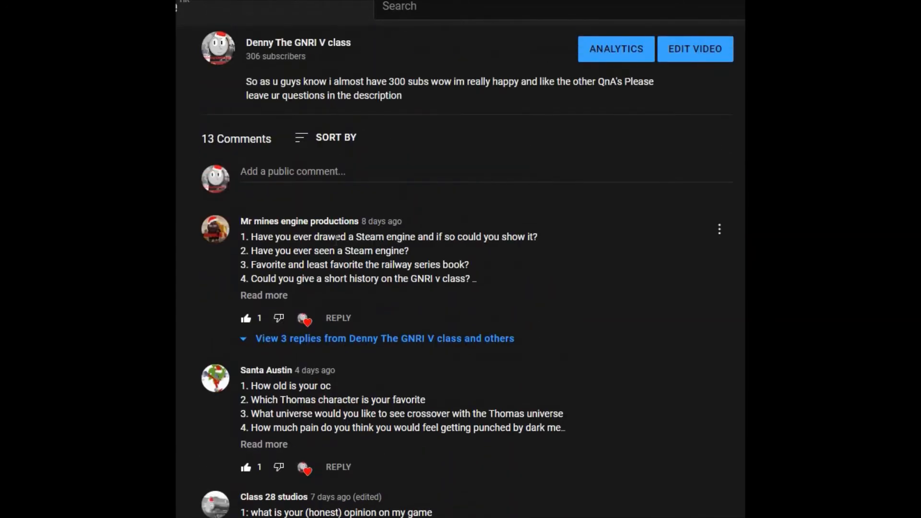
mouse_move(322, 250)
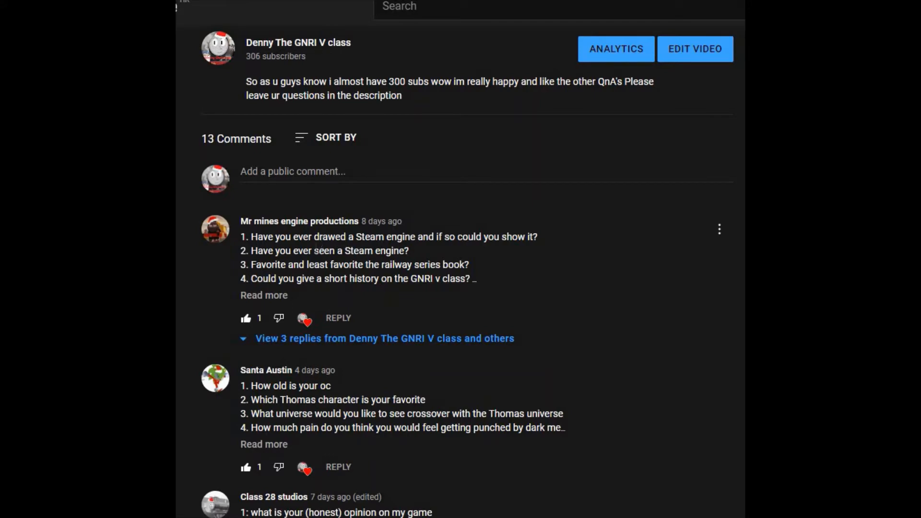
left_click(264, 295)
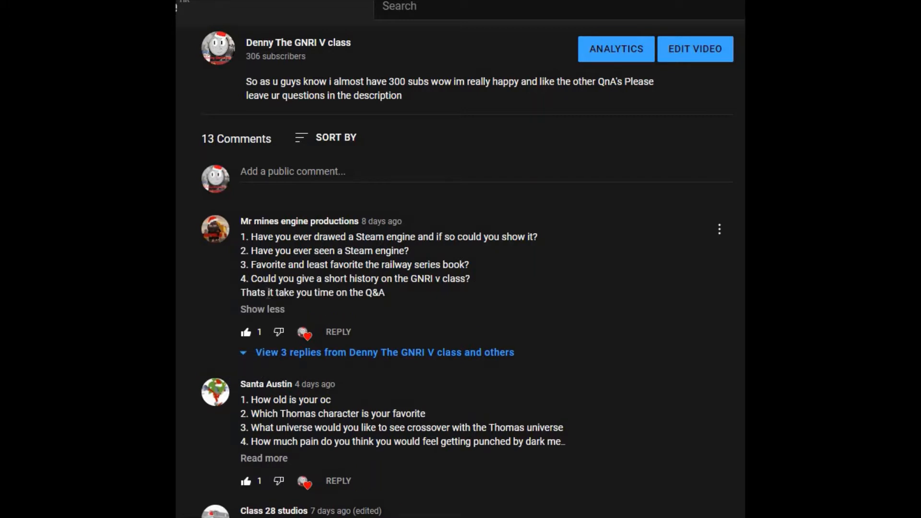
mouse_move(423, 296)
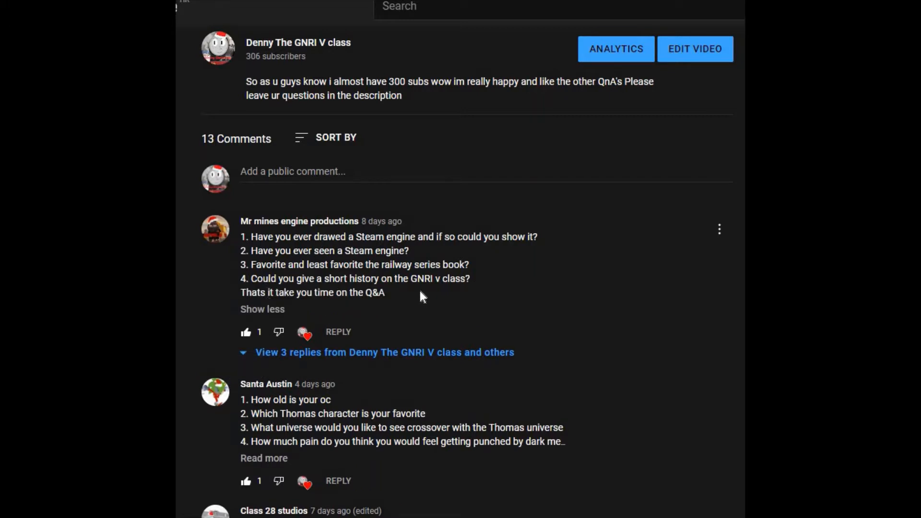
mouse_move(246, 230)
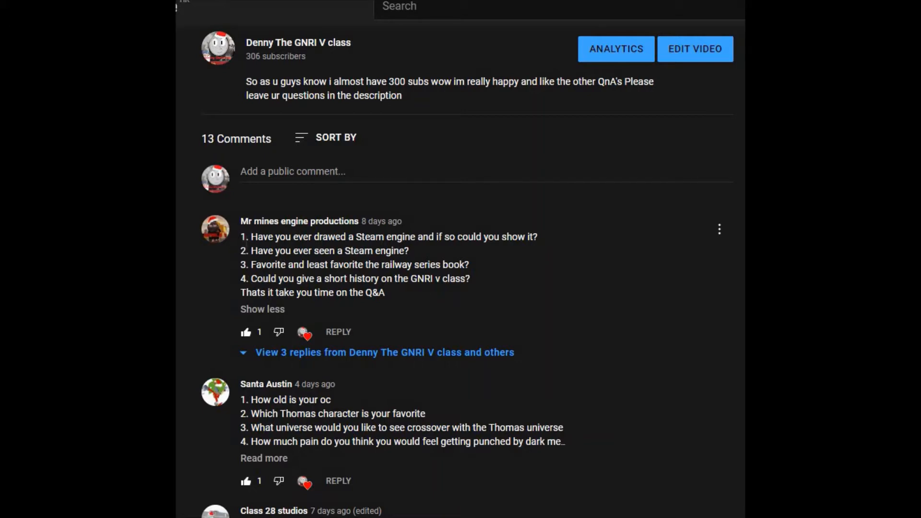
mouse_move(348, 250)
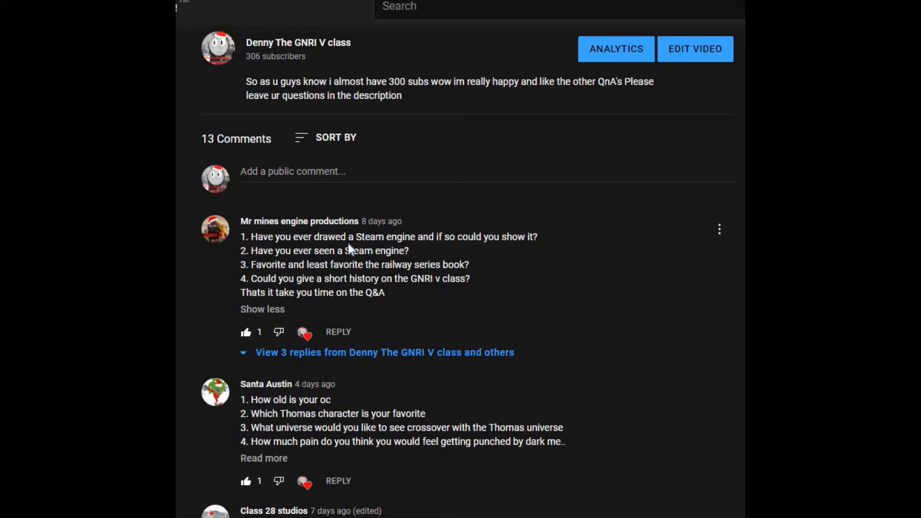
mouse_move(434, 258)
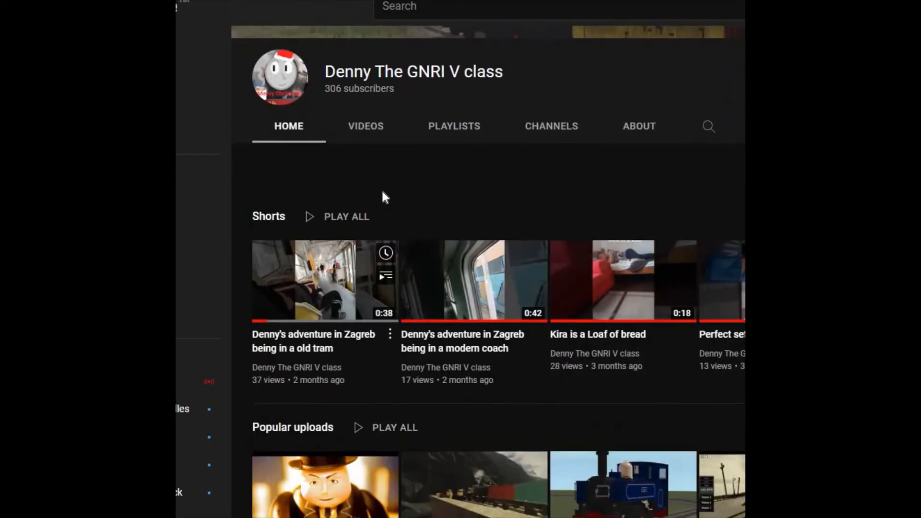
left_click(366, 126)
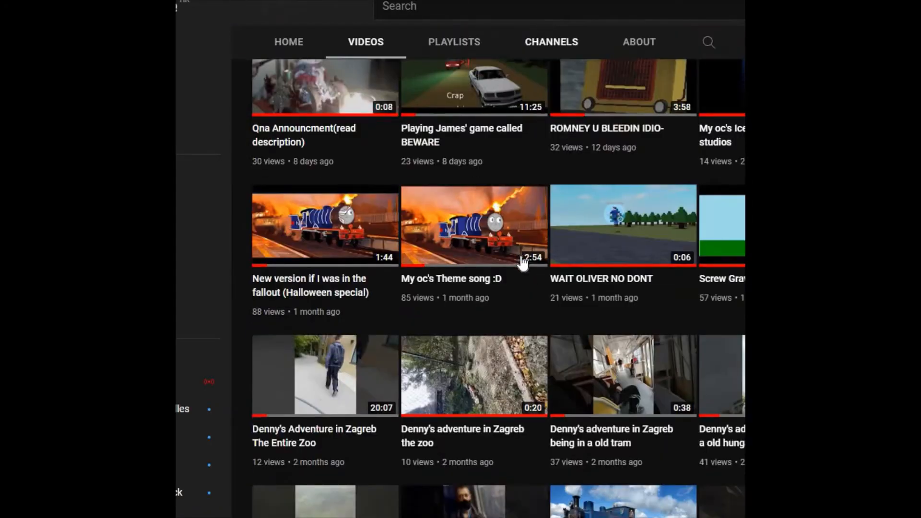
scroll("down", 3)
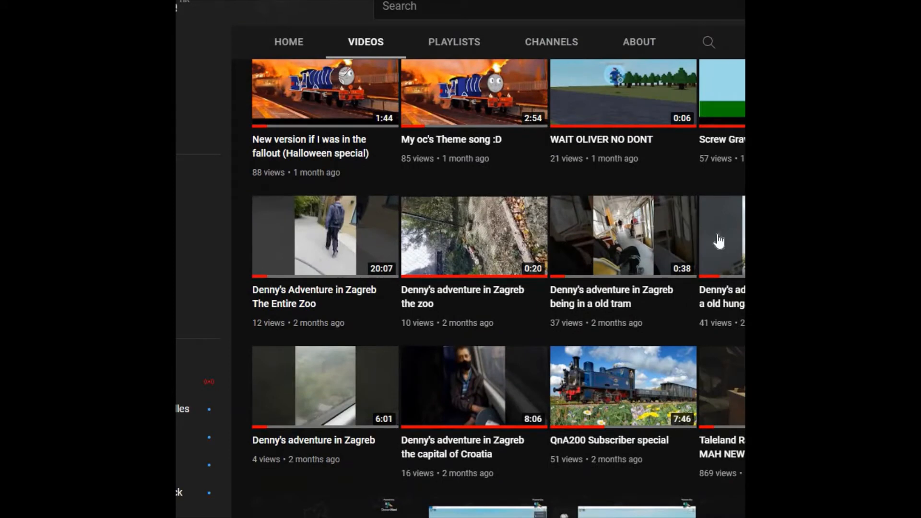
left_click(722, 235)
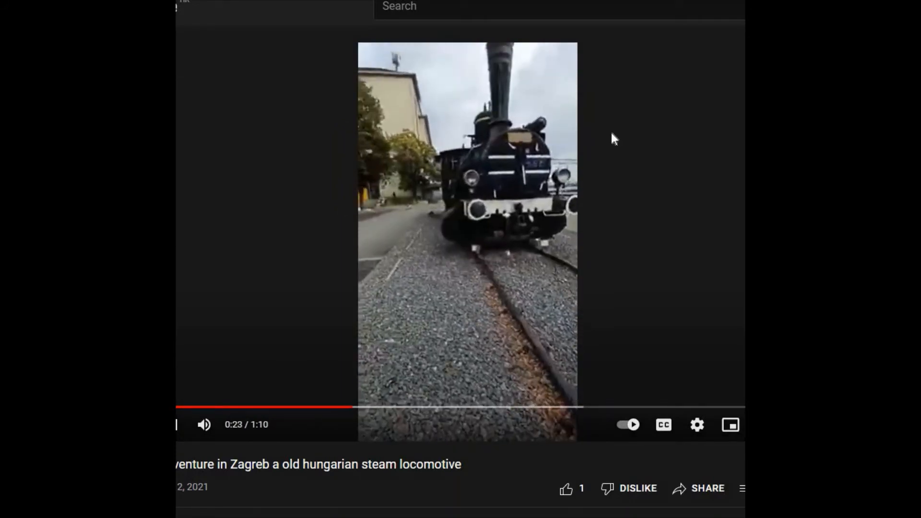
mouse_move(543, 198)
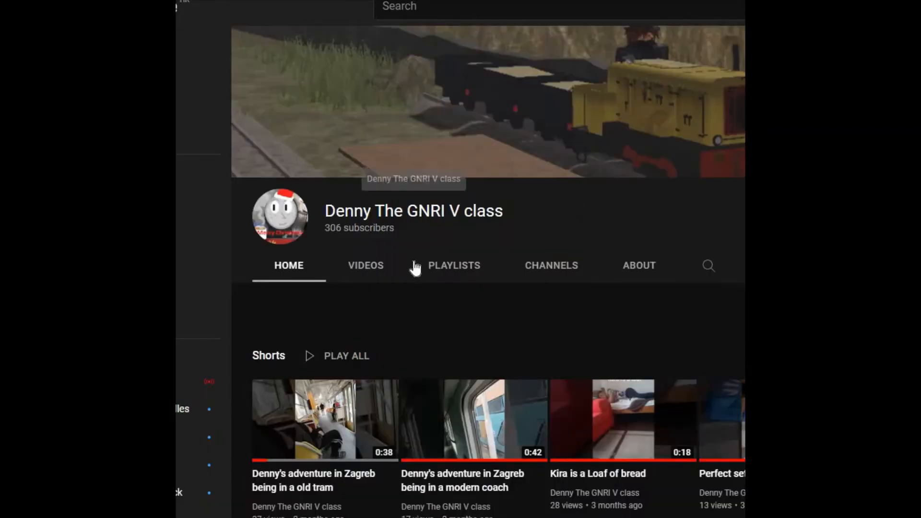
- Open the Qna Announcment video from the channel's Videos tab and scroll to its comments
left_click(365, 265)
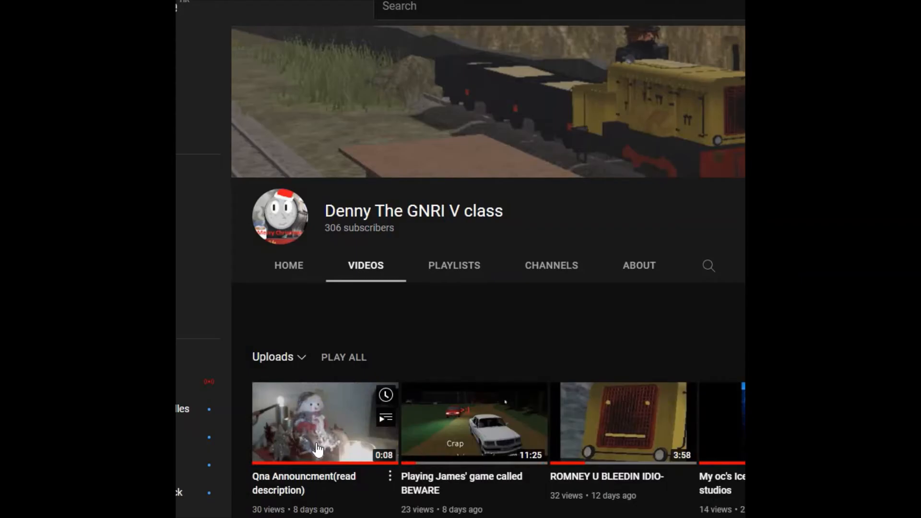
left_click(324, 422)
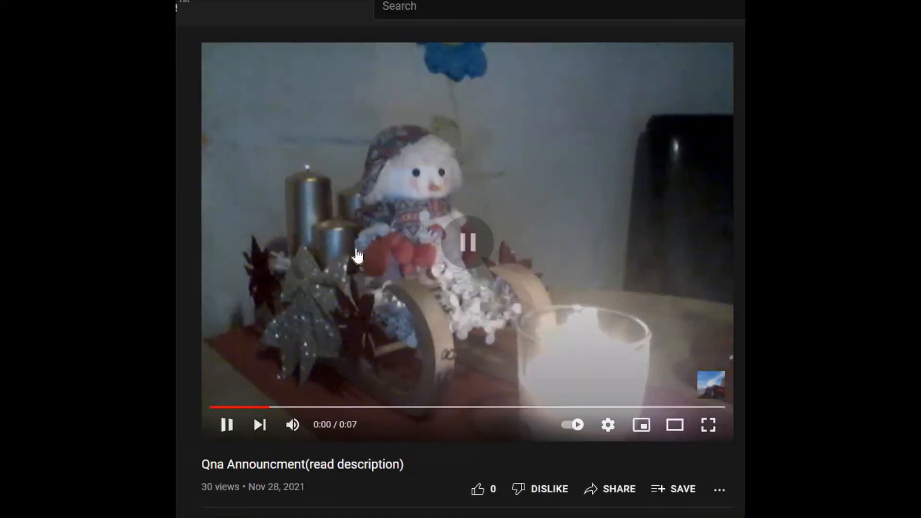
scroll("down", 3)
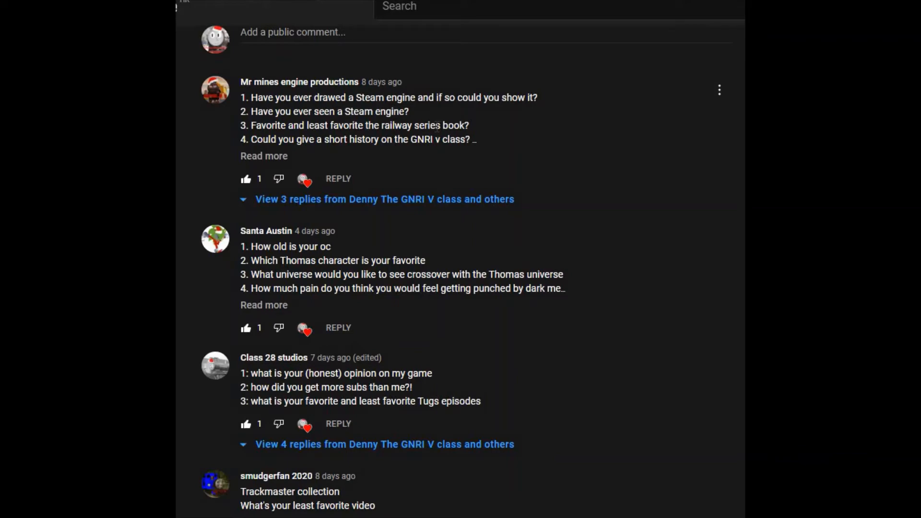
mouse_move(335, 158)
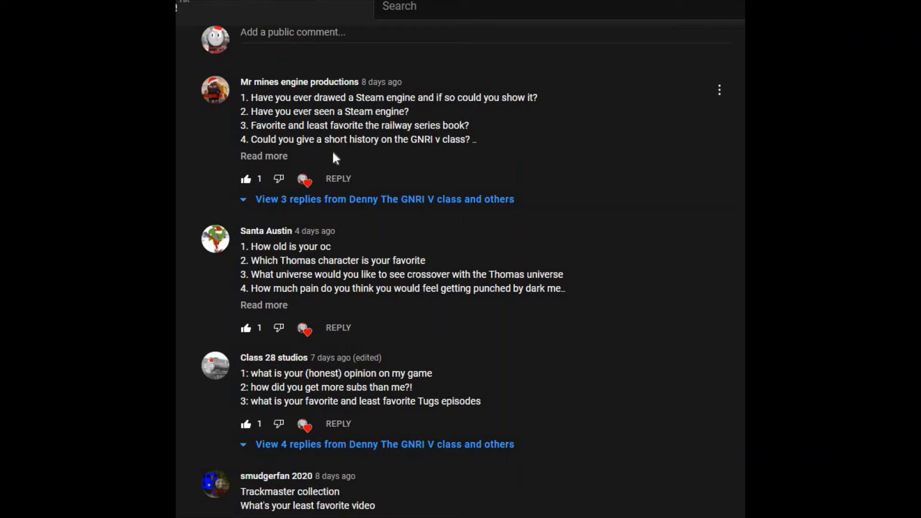
- Expand, collapse, then re-expand the first comment's full question list
left_click(264, 155)
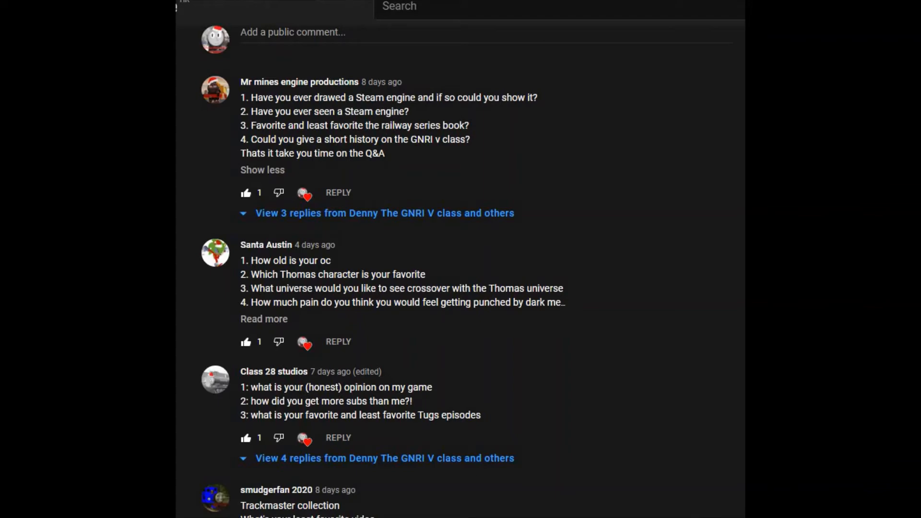
mouse_move(517, 63)
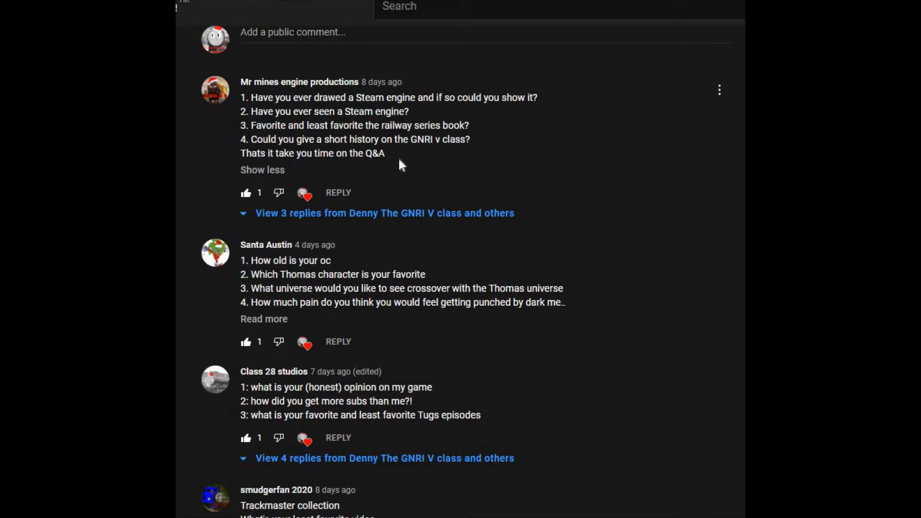
left_click(262, 170)
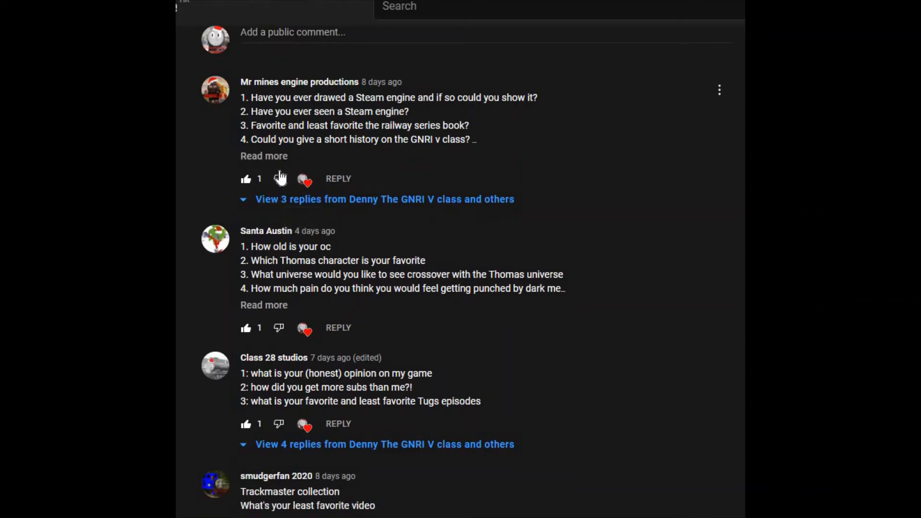
left_click(263, 155)
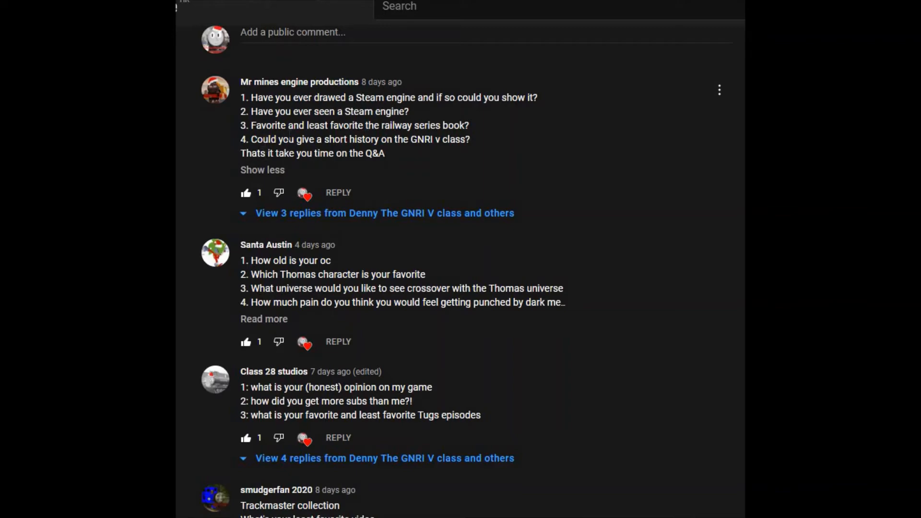
mouse_move(409, 155)
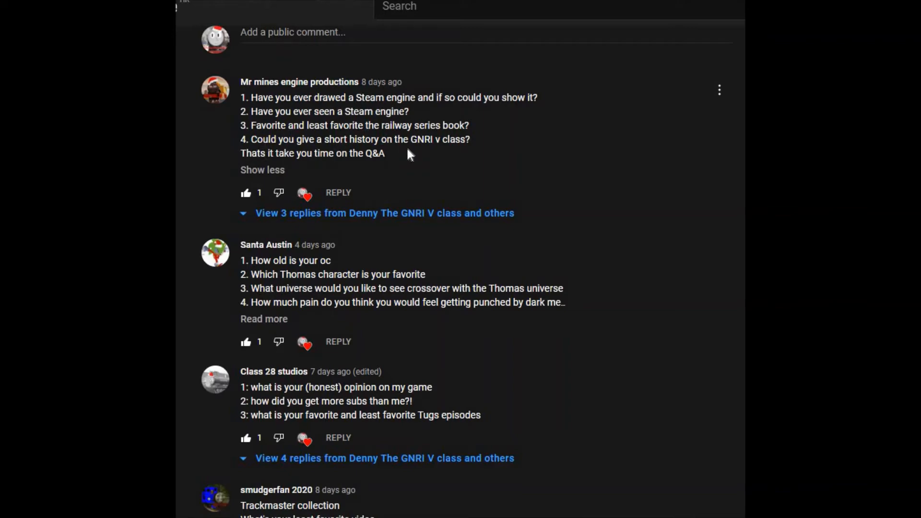
mouse_move(409, 155)
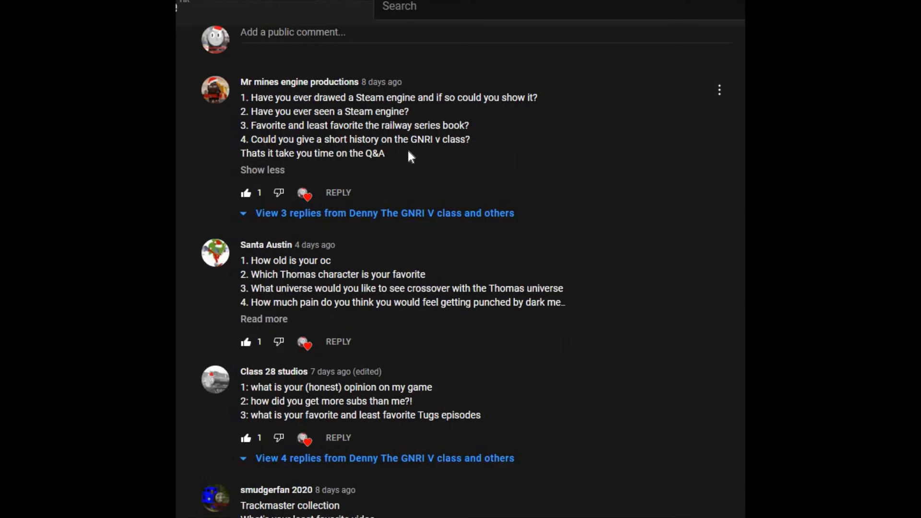
mouse_move(523, 147)
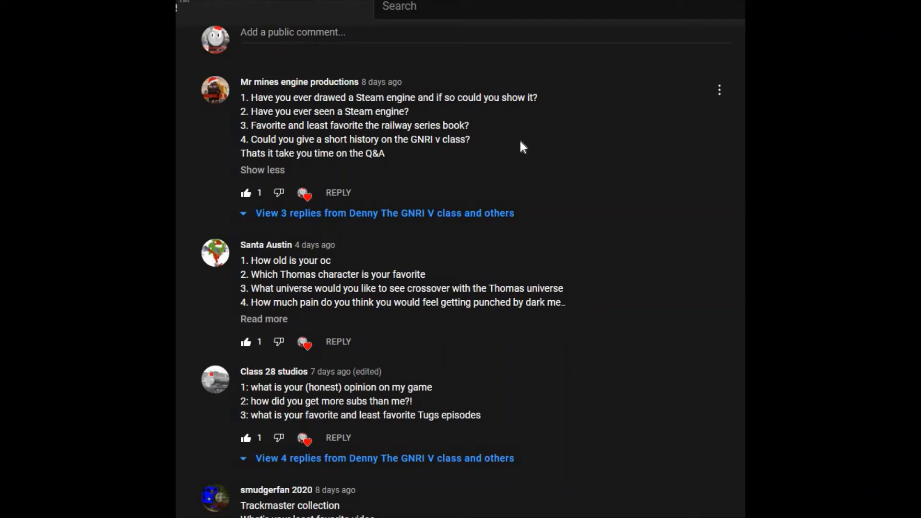
mouse_move(411, 193)
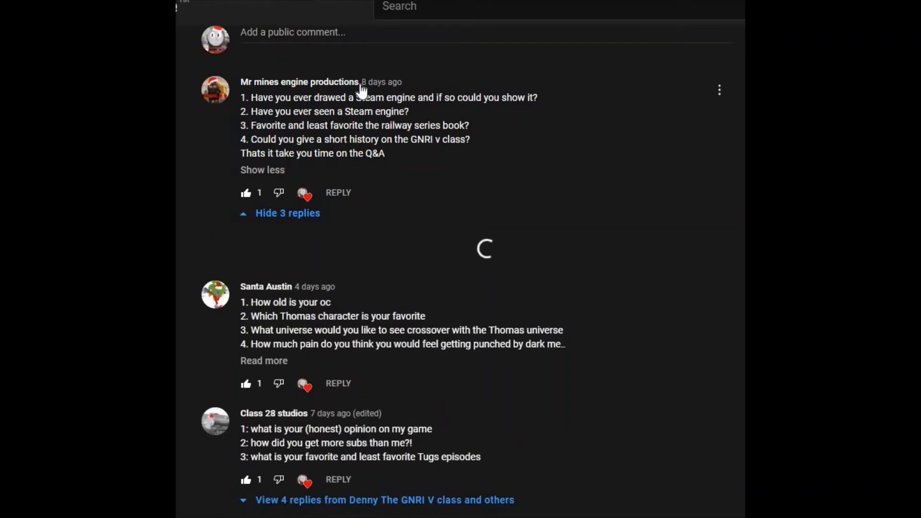
mouse_move(185, 78)
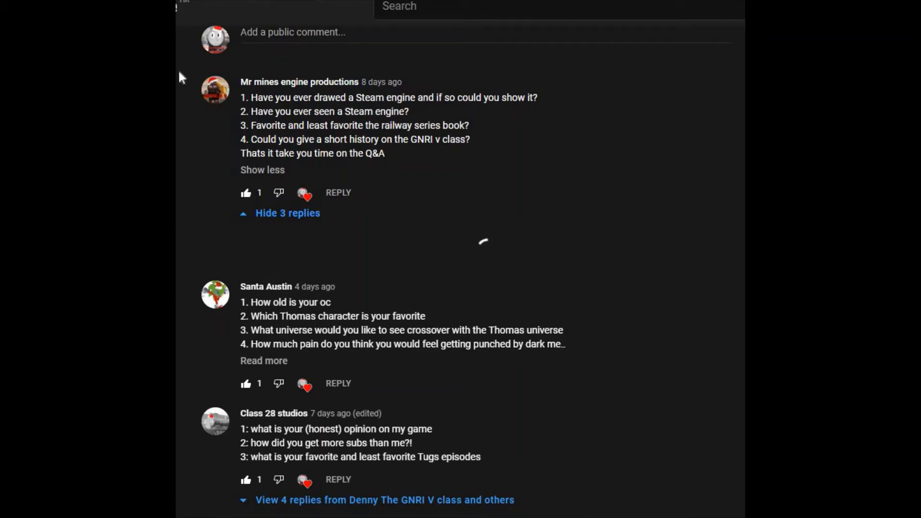
- Toggle the first comment's three replies open and closed twice, leaving them hidden
left_click(287, 212)
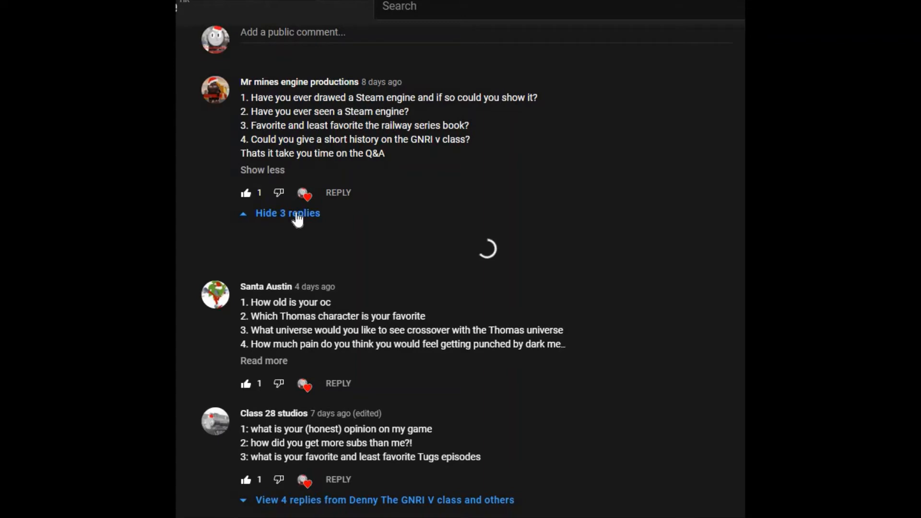
left_click(287, 213)
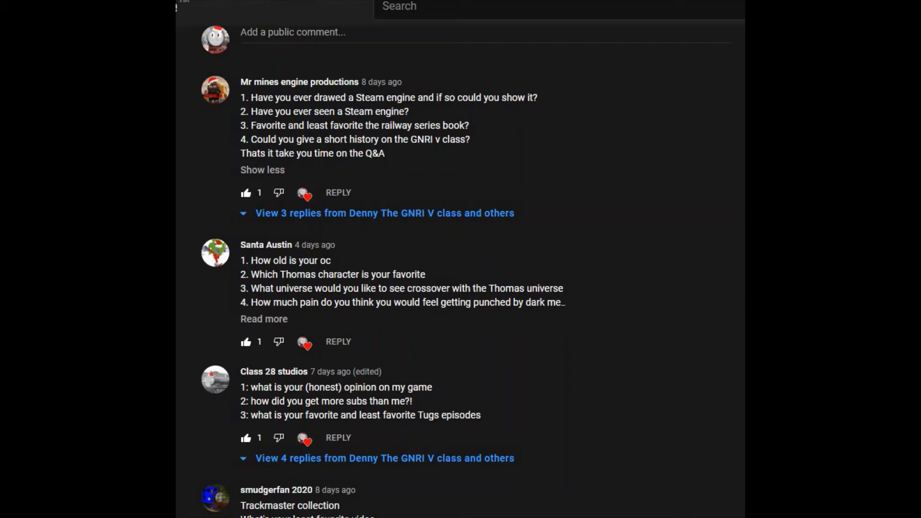
left_click(287, 212)
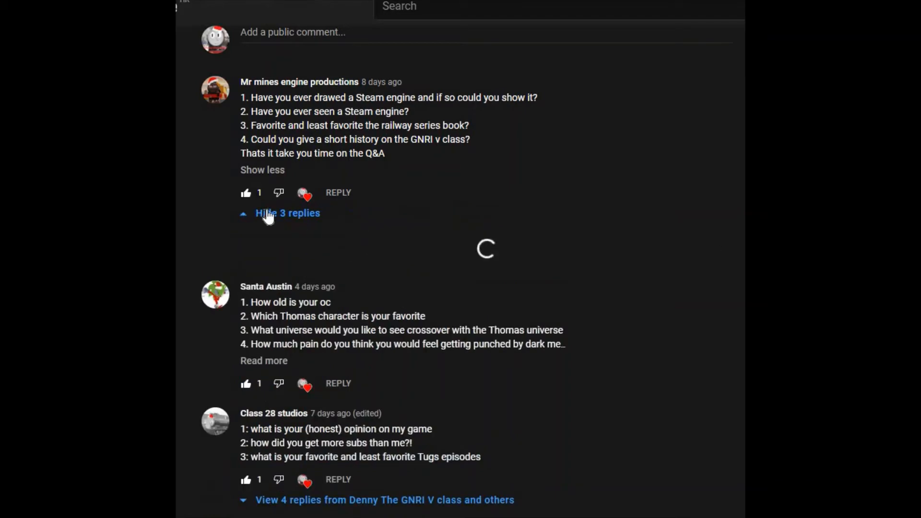
left_click(288, 213)
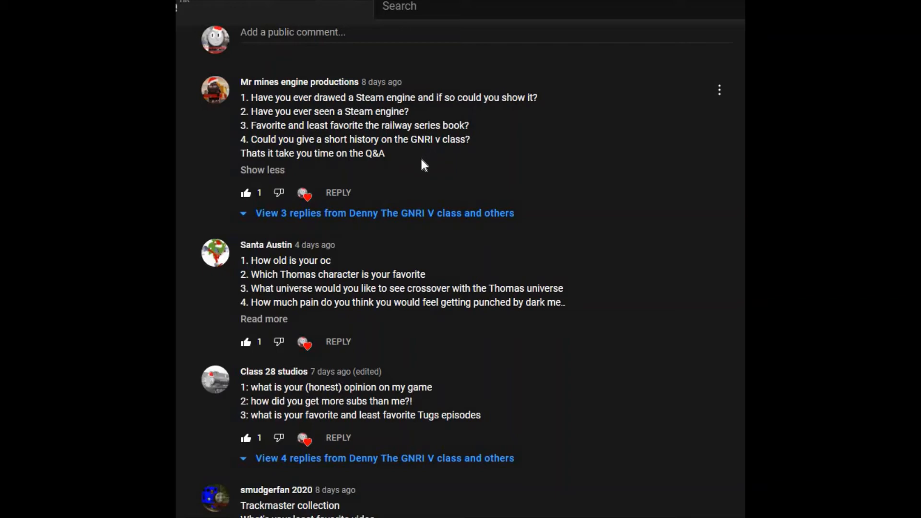
mouse_move(428, 168)
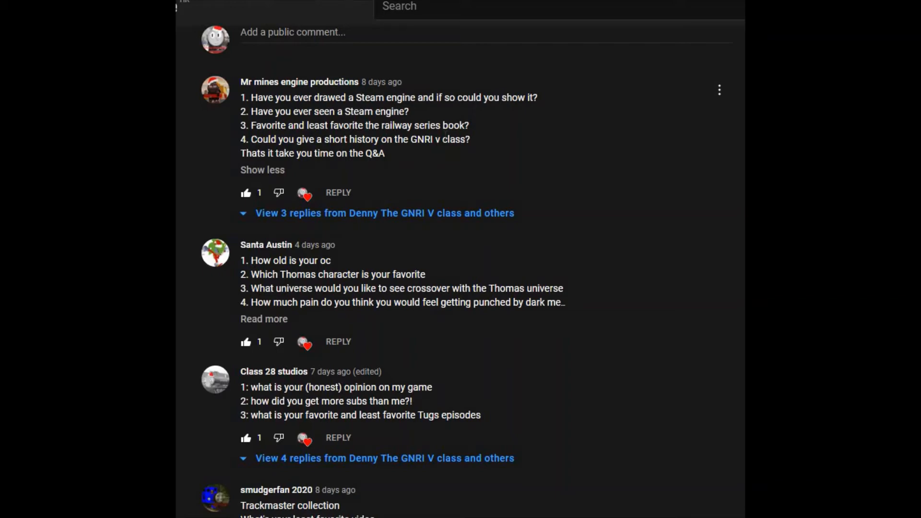
right_click(464, 126)
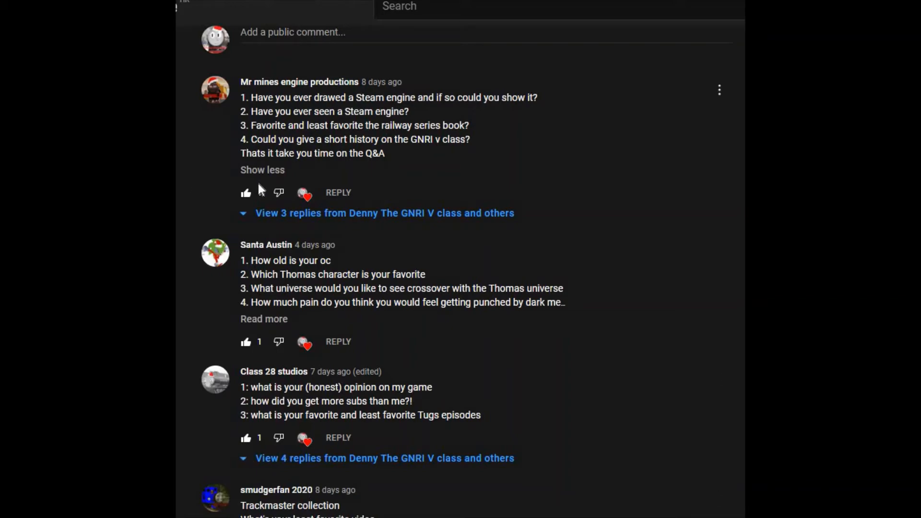
left_click(246, 193)
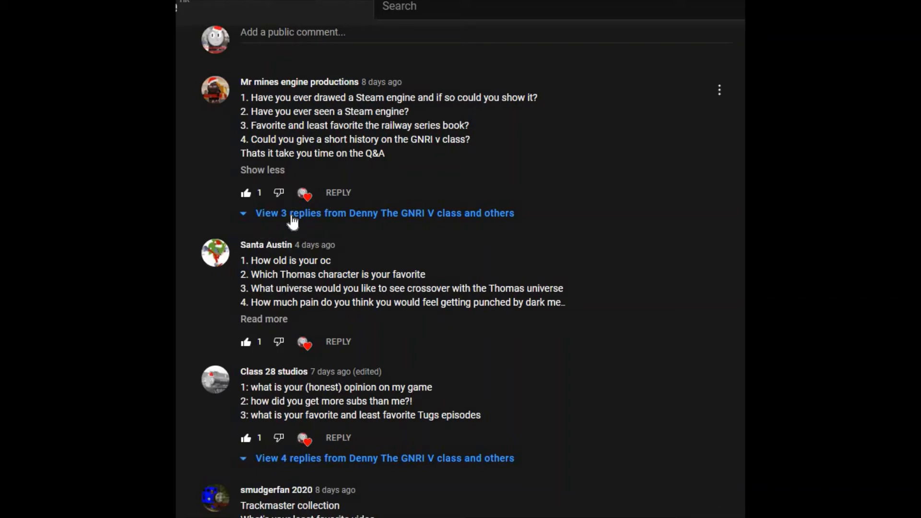
scroll("down", 3)
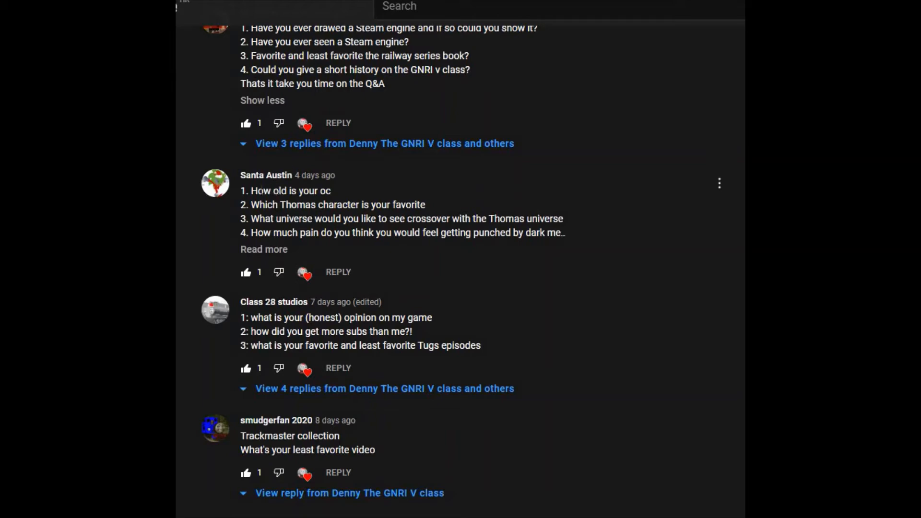
mouse_move(364, 192)
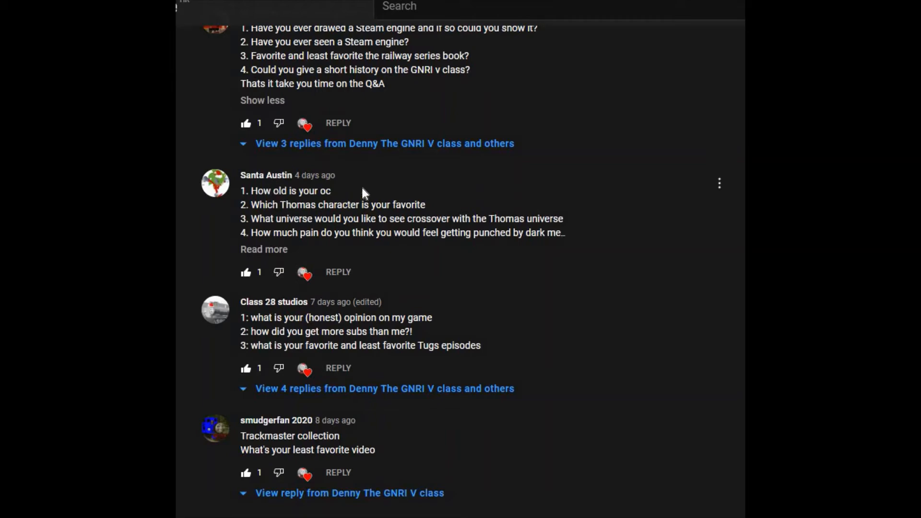
mouse_move(369, 184)
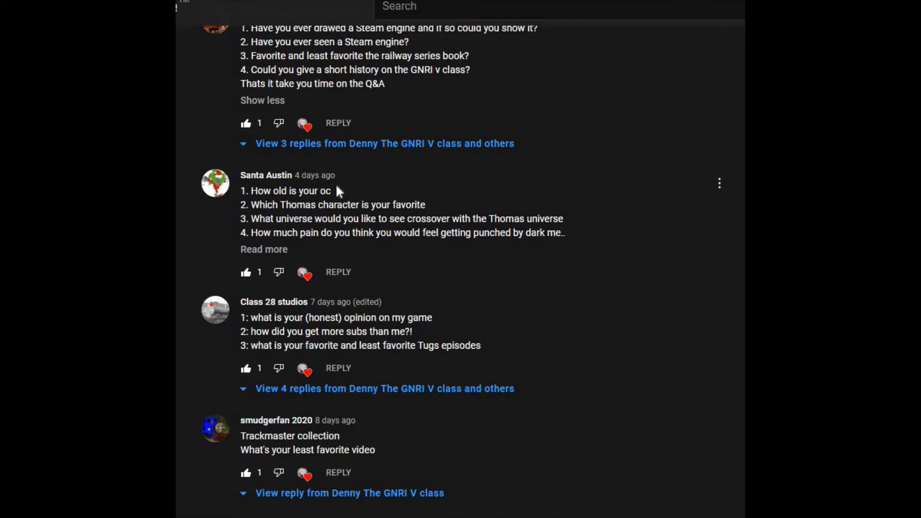
mouse_move(360, 188)
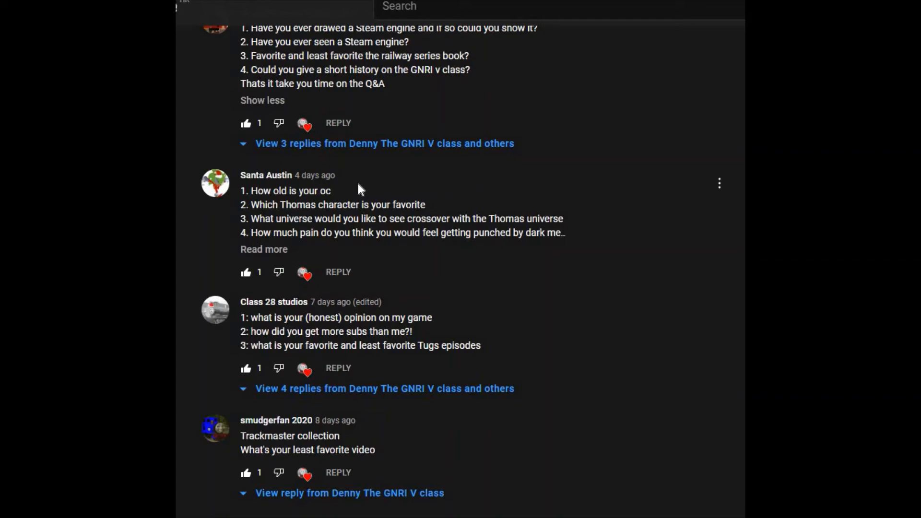
mouse_move(338, 143)
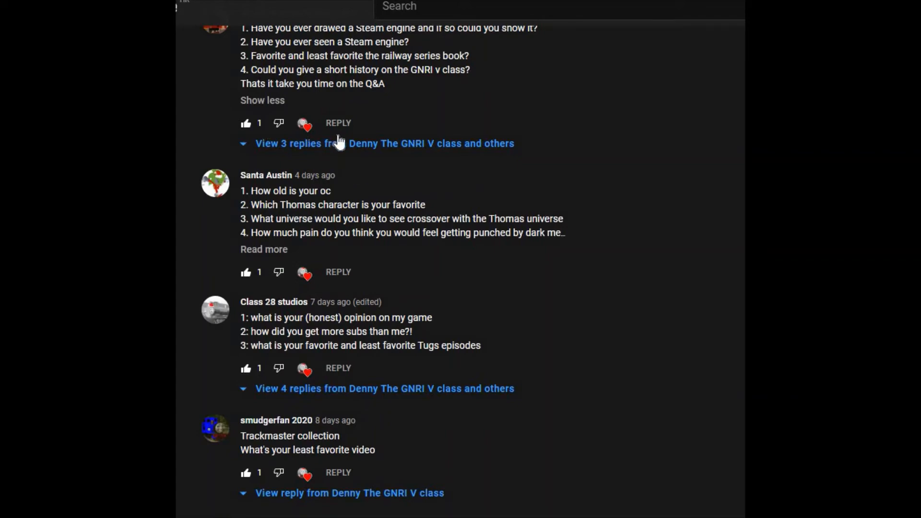
mouse_move(382, 188)
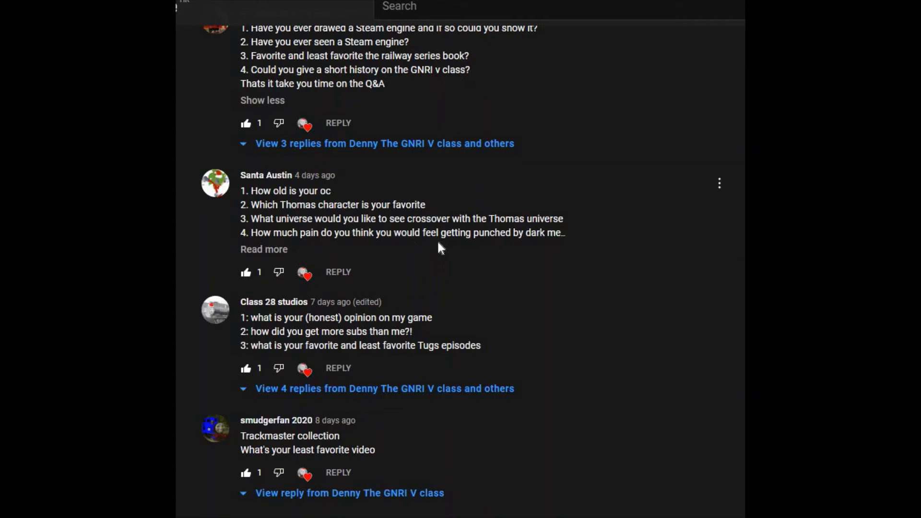
mouse_move(326, 247)
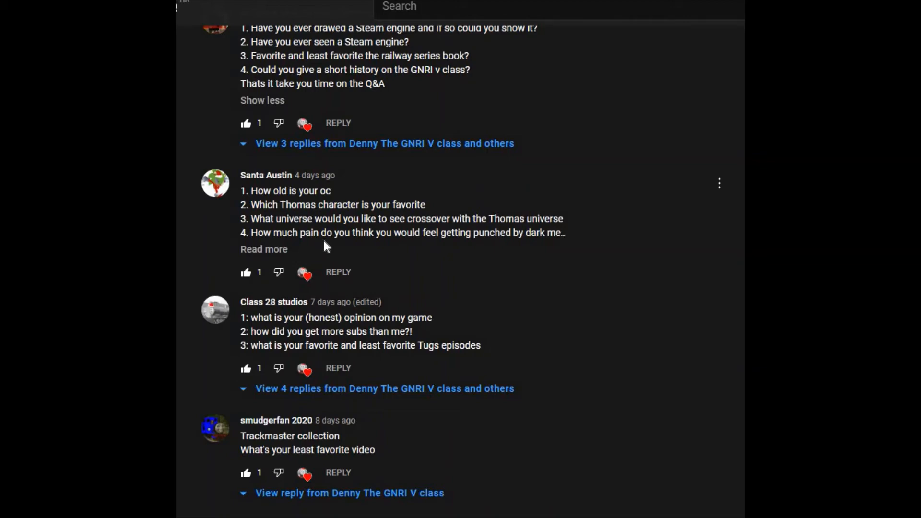
mouse_move(327, 244)
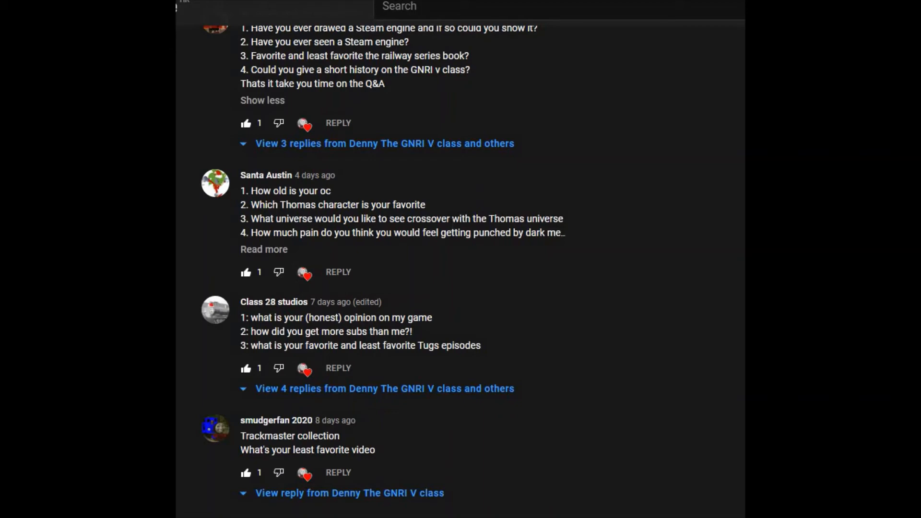
left_click(264, 249)
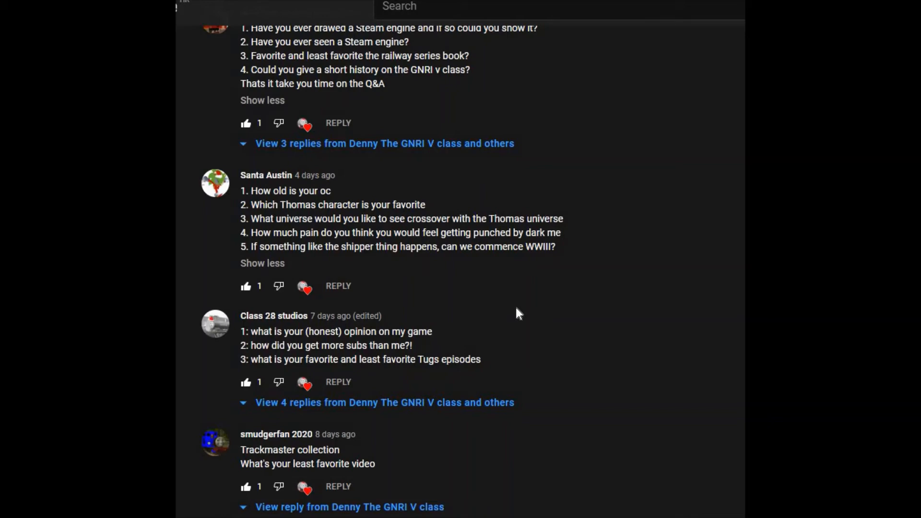
mouse_move(411, 264)
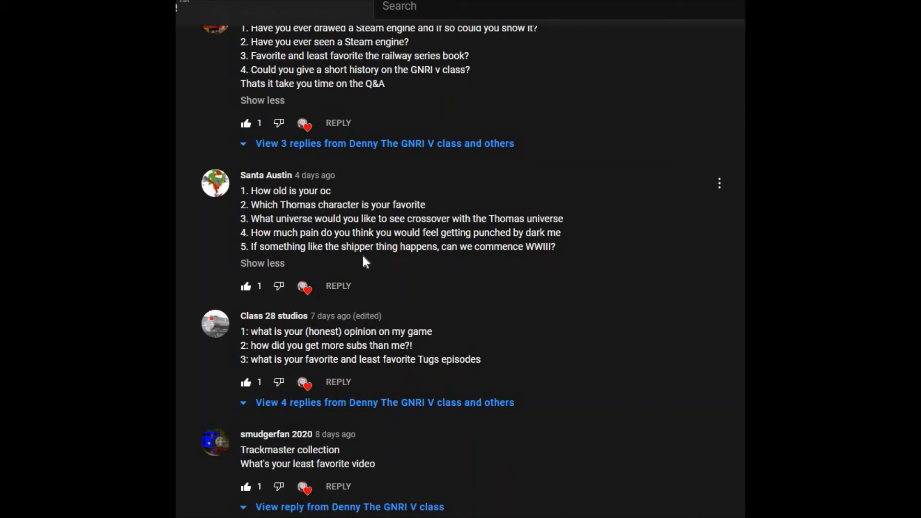
mouse_move(342, 264)
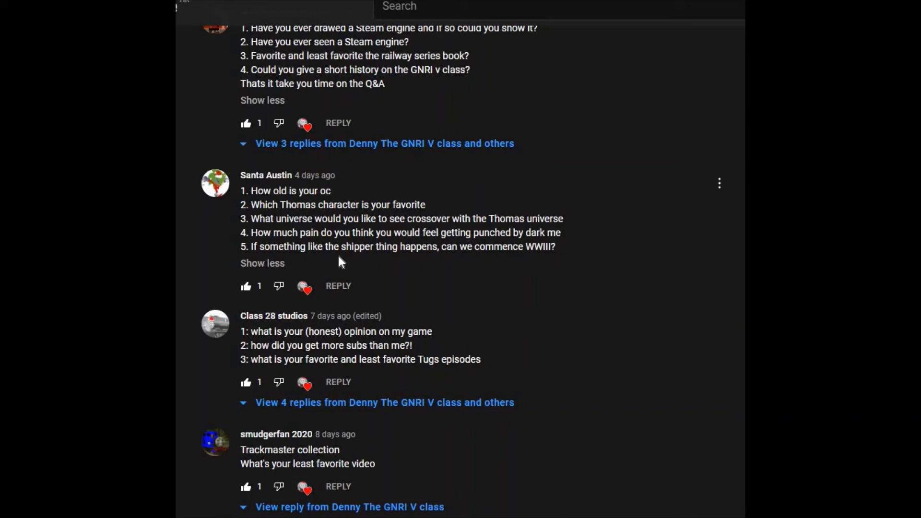
mouse_move(376, 264)
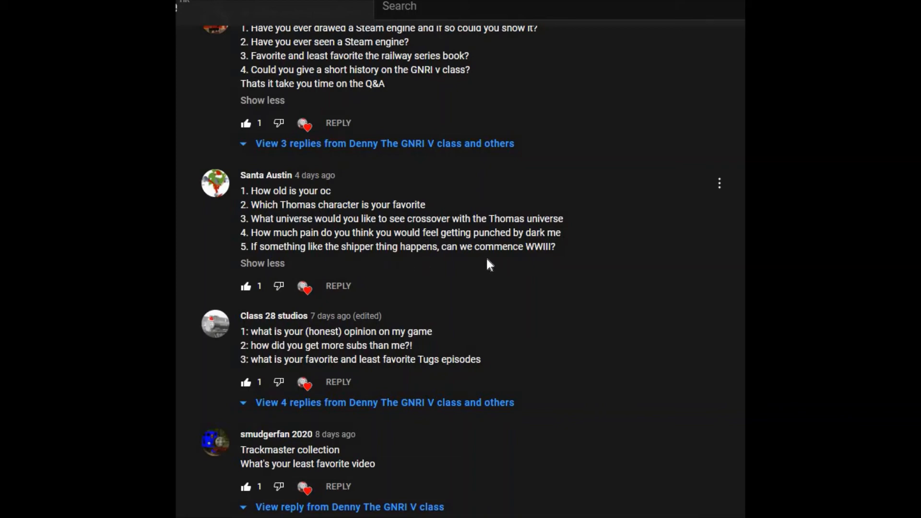
mouse_move(543, 267)
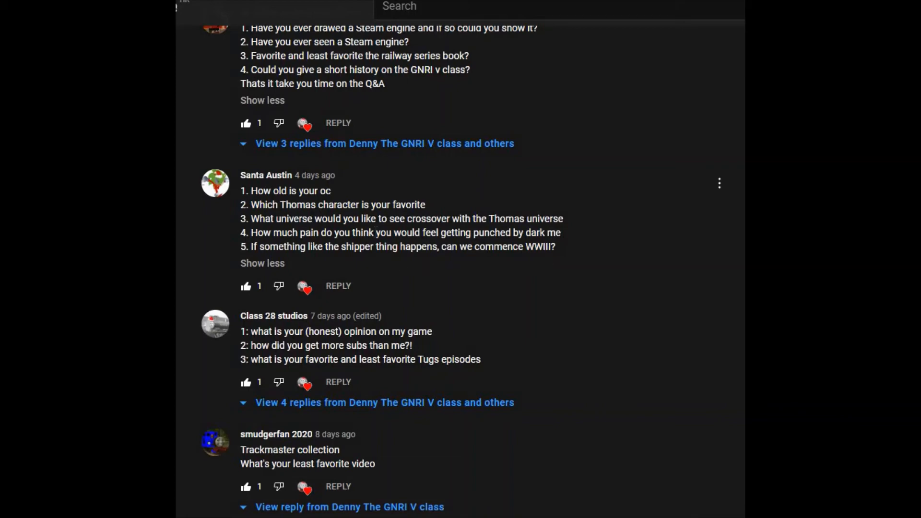
mouse_move(570, 252)
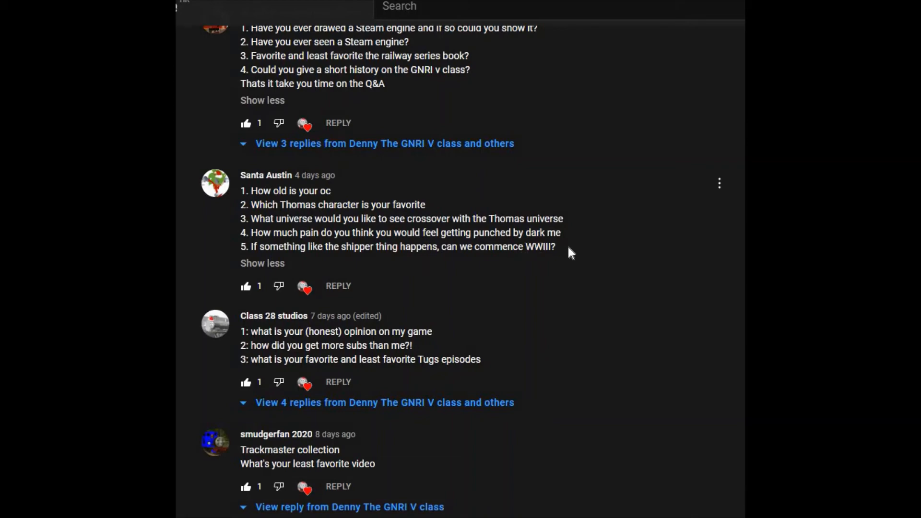
mouse_move(347, 175)
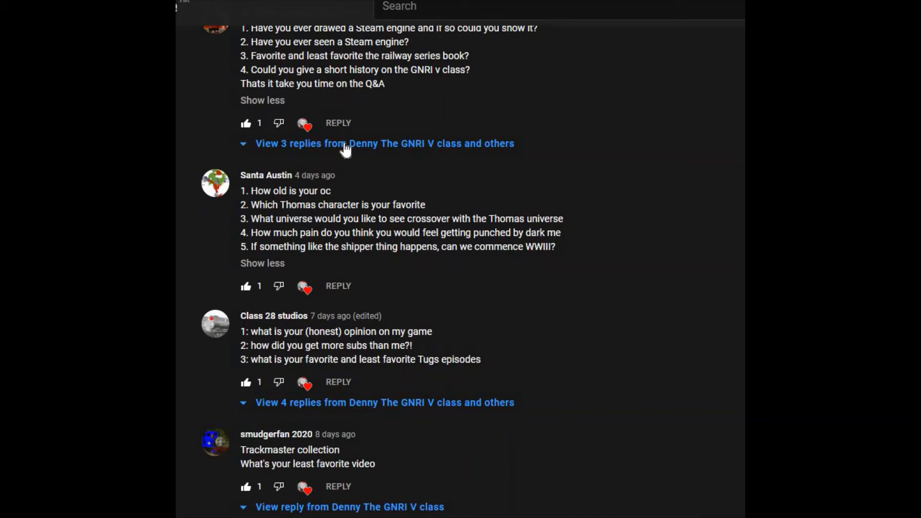
mouse_move(463, 270)
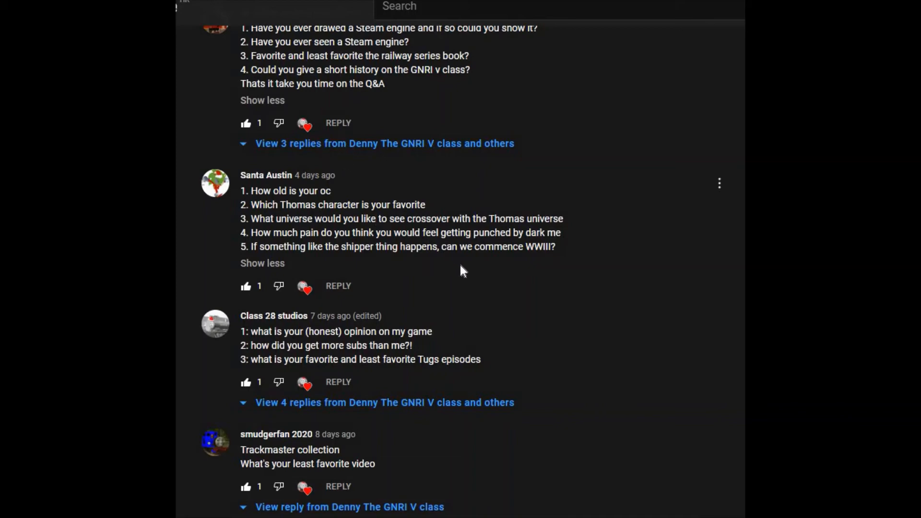
mouse_move(342, 262)
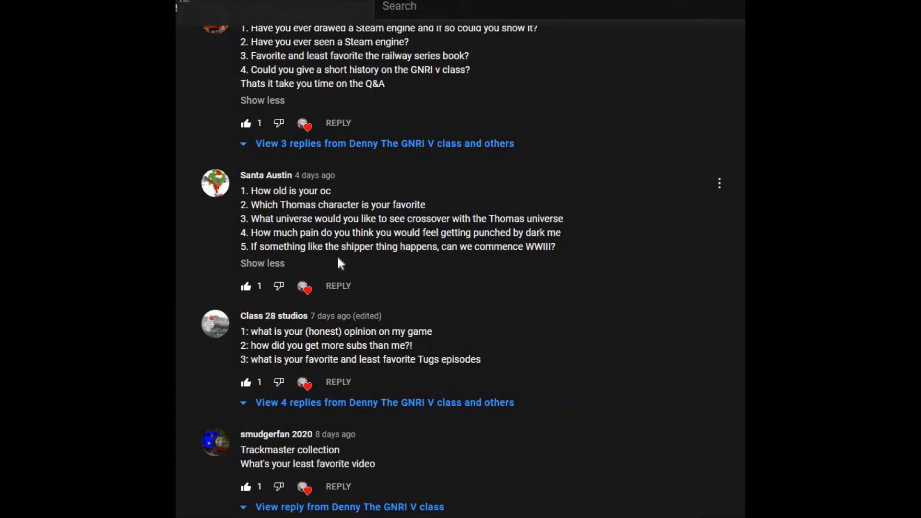
mouse_move(344, 261)
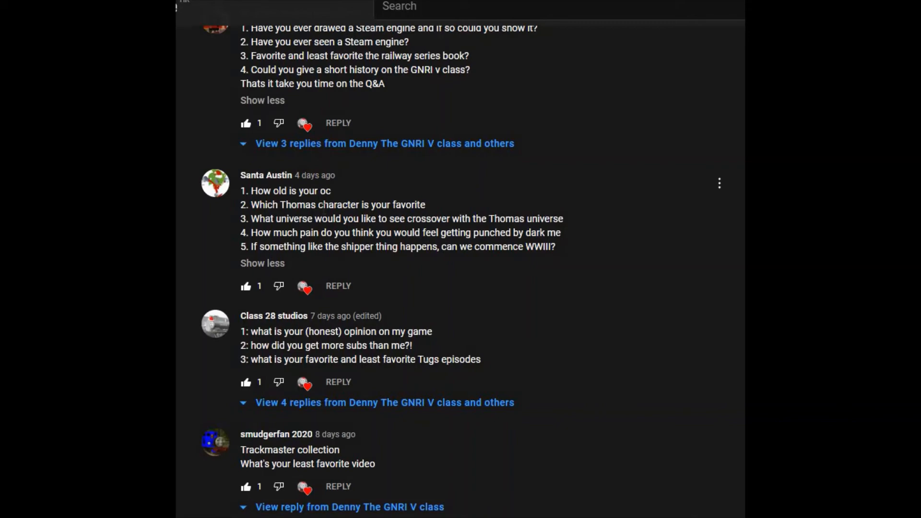
mouse_move(342, 134)
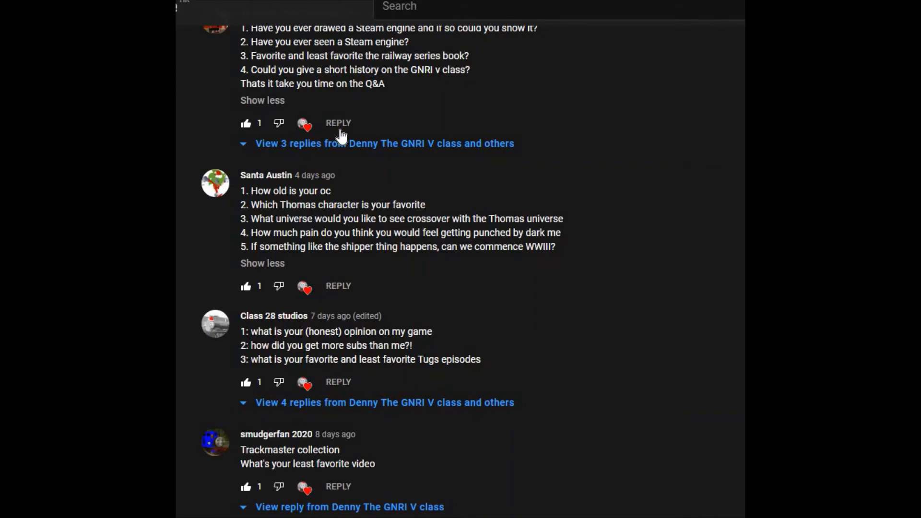
- Scroll the comments down to show the third and fourth viewers' questions
scroll("down", 3)
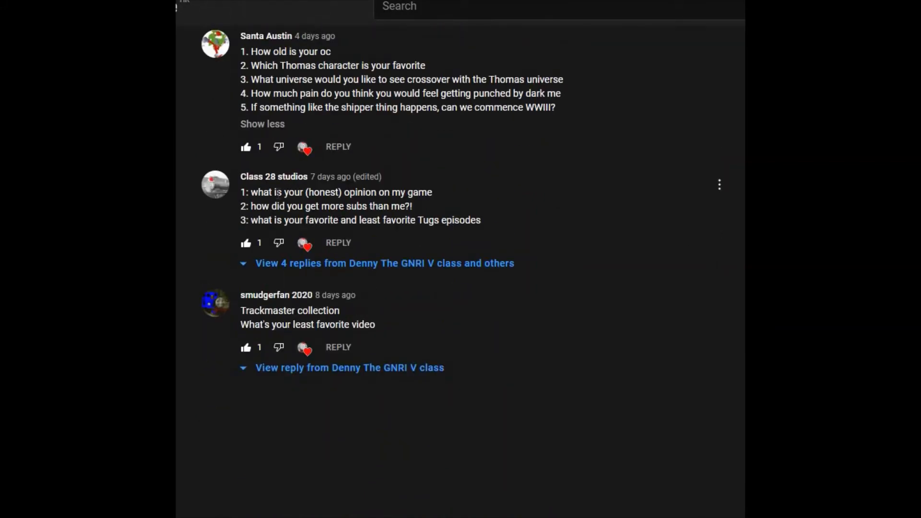
scroll("down", 3)
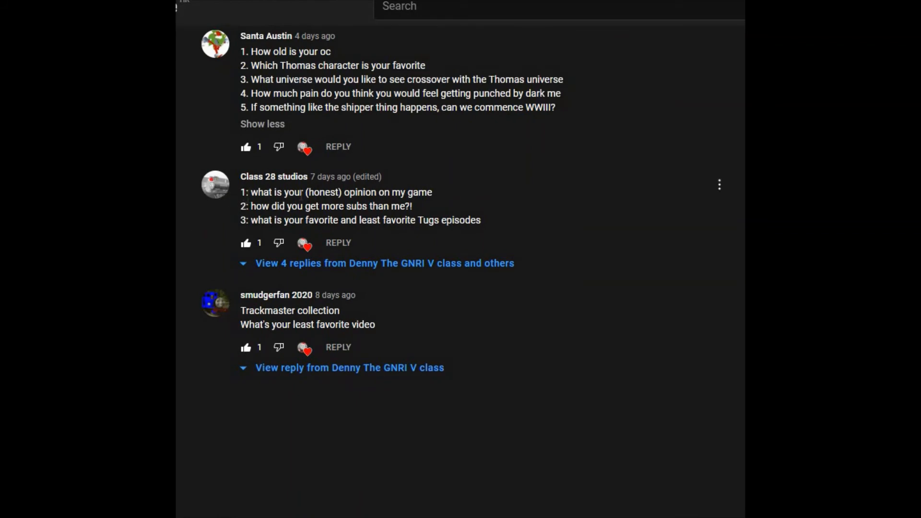
mouse_move(504, 225)
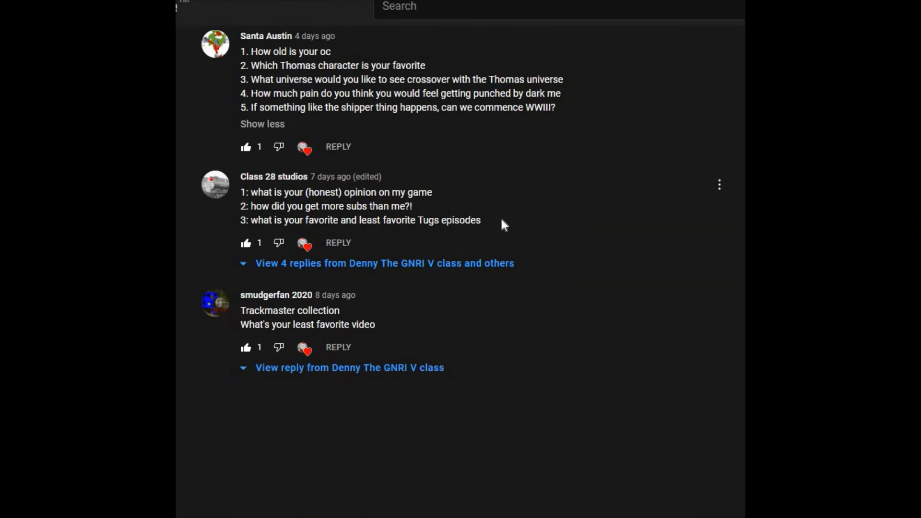
mouse_move(508, 212)
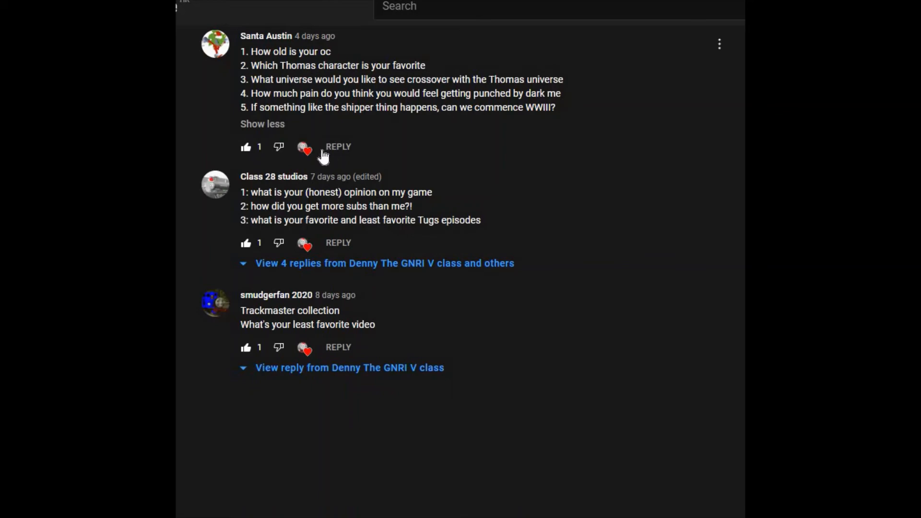
mouse_move(411, 150)
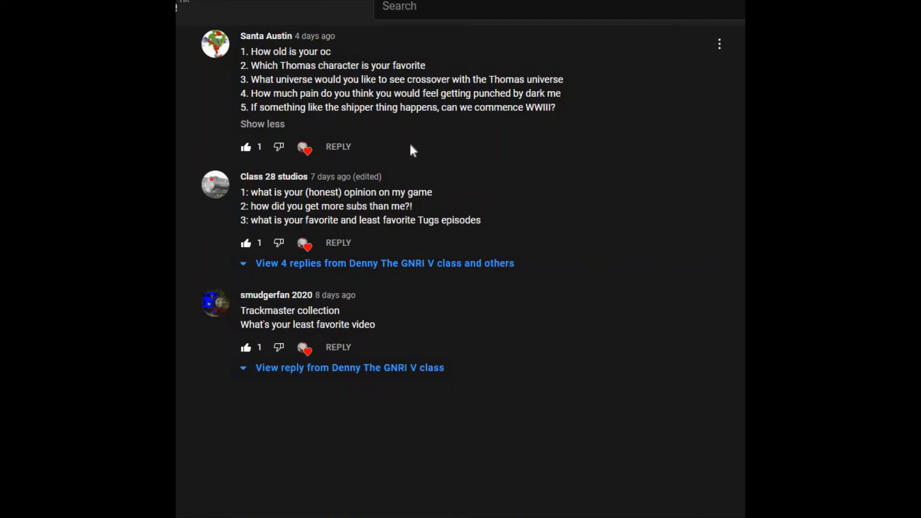
mouse_move(369, 165)
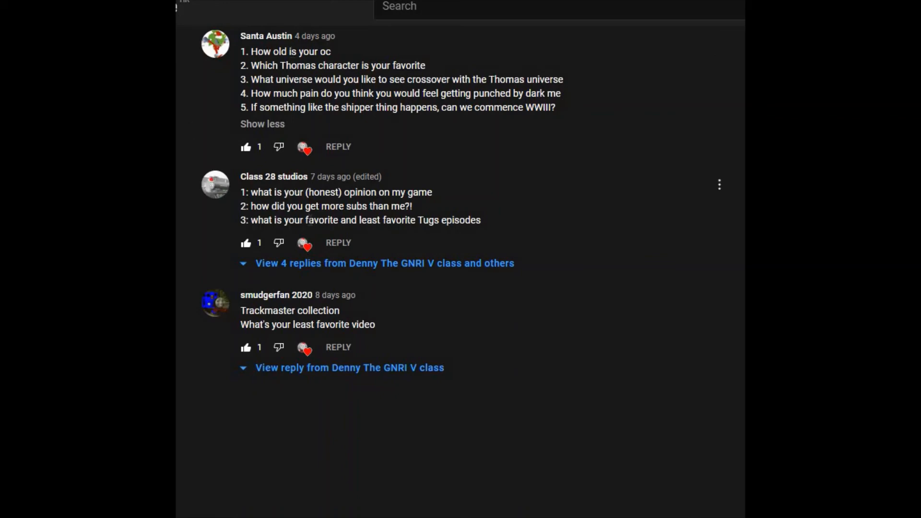
mouse_move(347, 258)
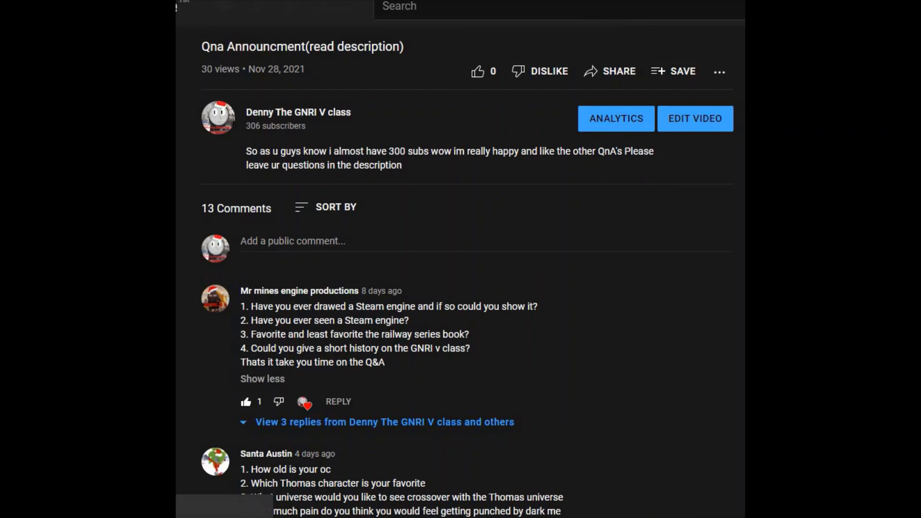
mouse_move(526, 37)
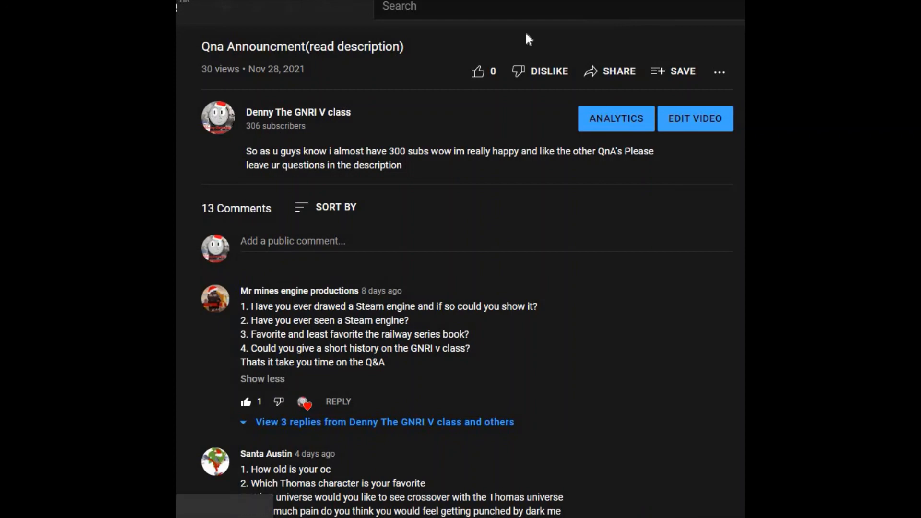
- Scroll to the final Trackmaster collection comment at the end of the list
scroll("down", 3)
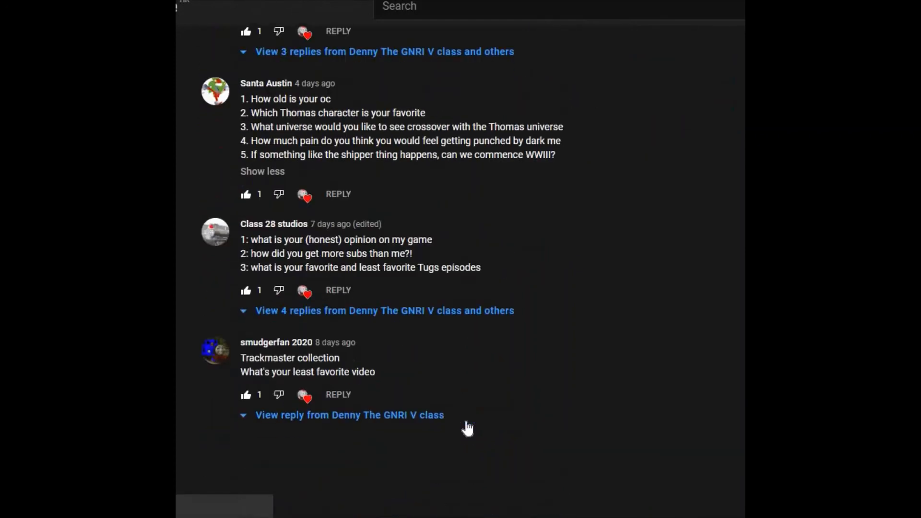
scroll("down", 3)
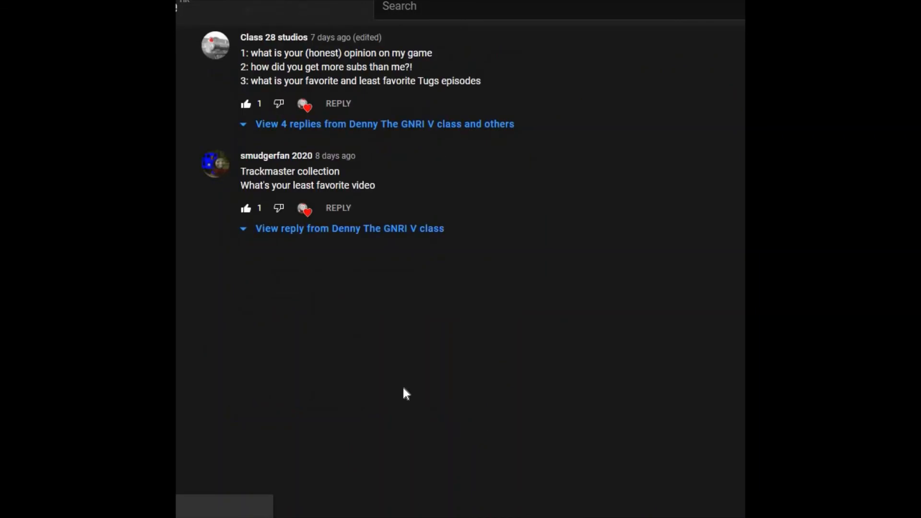